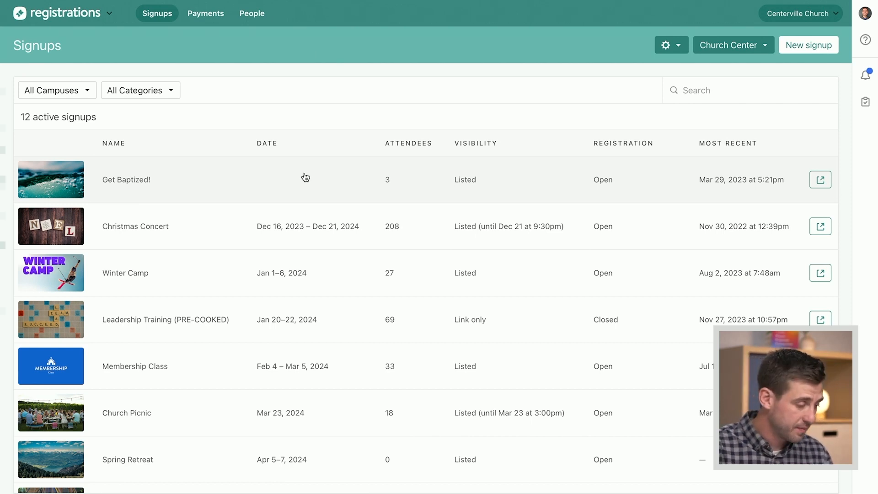
pyautogui.moveTo(279, 183)
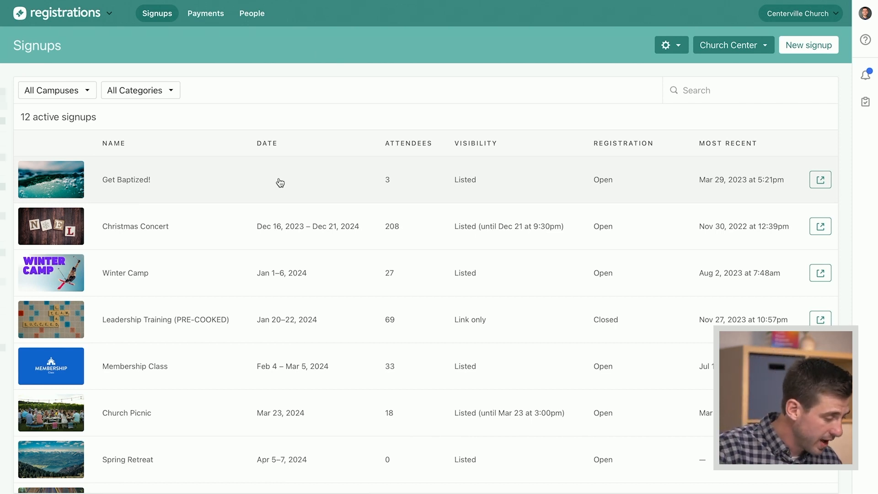
pyautogui.moveTo(207, 226)
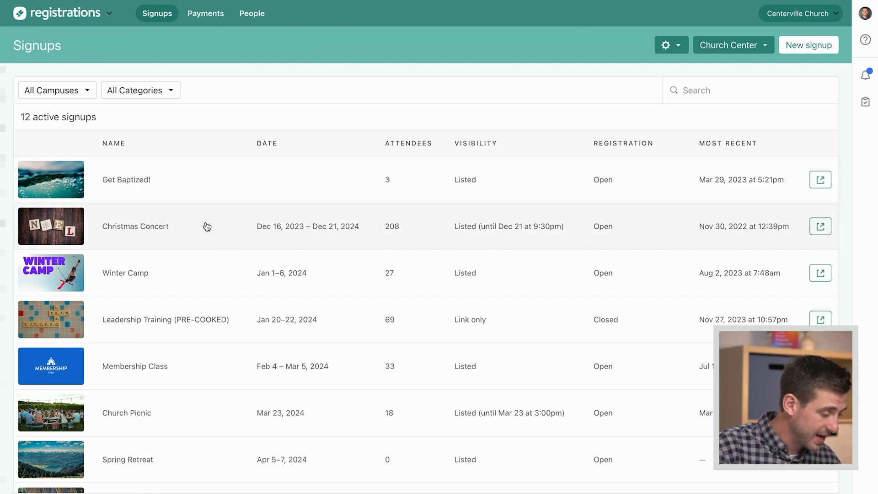
pyautogui.moveTo(214, 193)
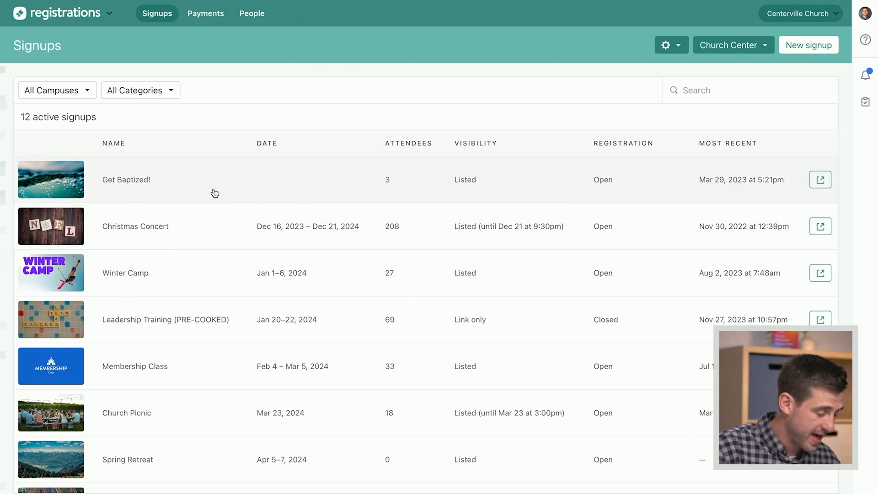
pyautogui.moveTo(554, 114)
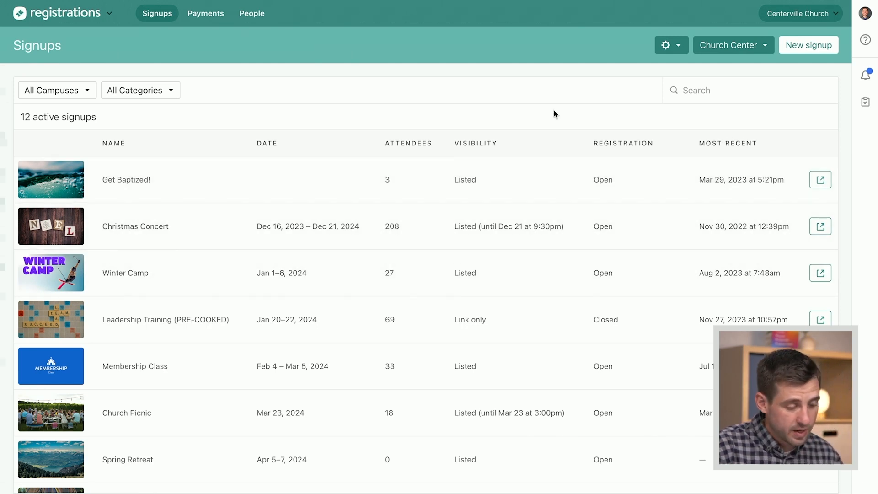
pyautogui.moveTo(640, 126)
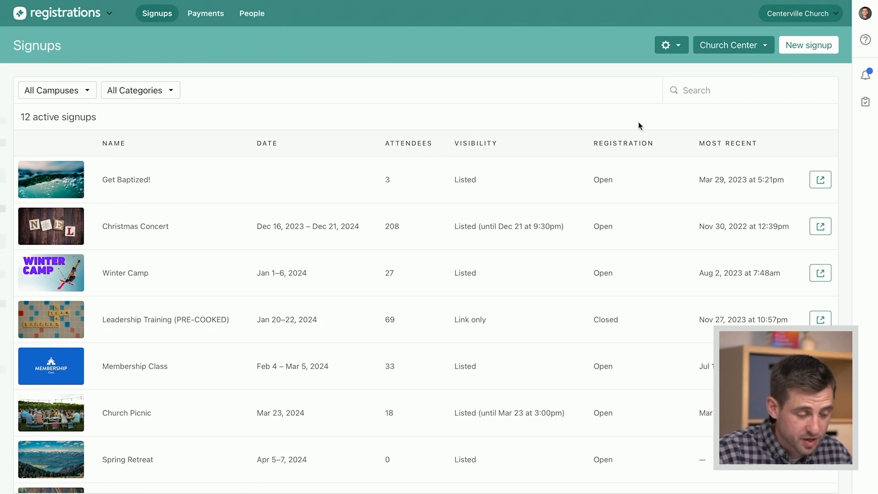
pyautogui.moveTo(751, 119)
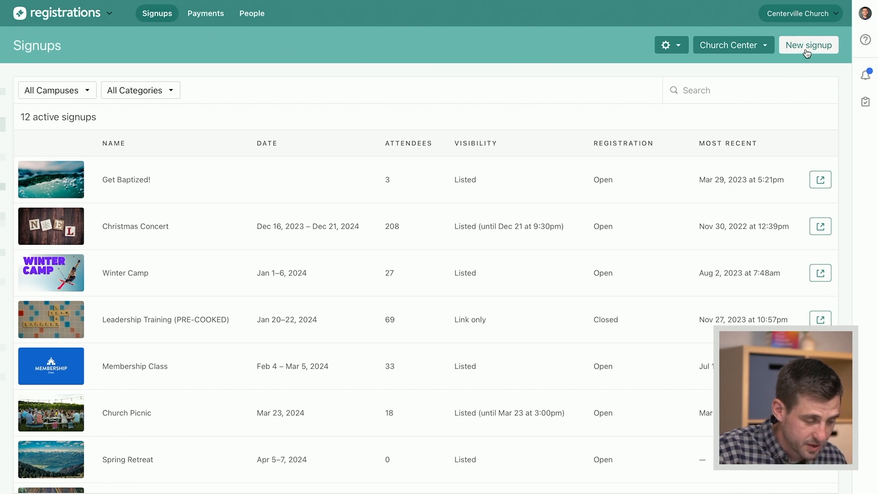
# Step: Begin a new signup as an event on a specific date
pyautogui.click(808, 45)
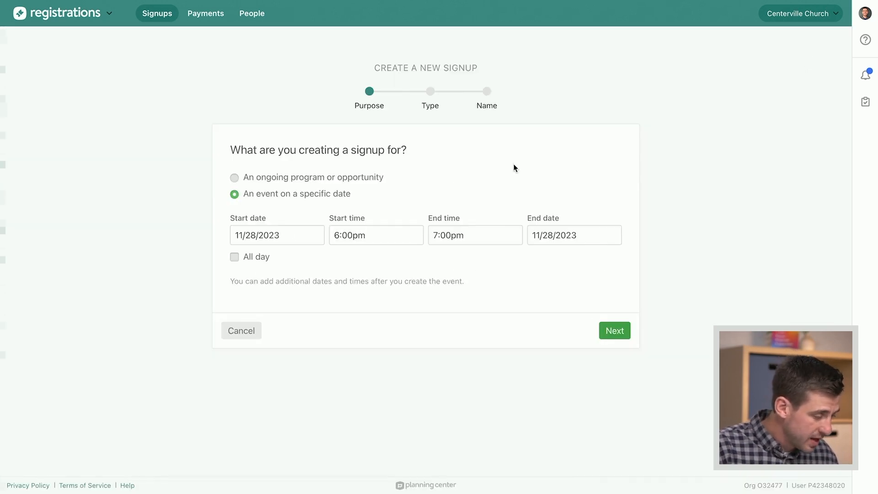
pyautogui.moveTo(377, 183)
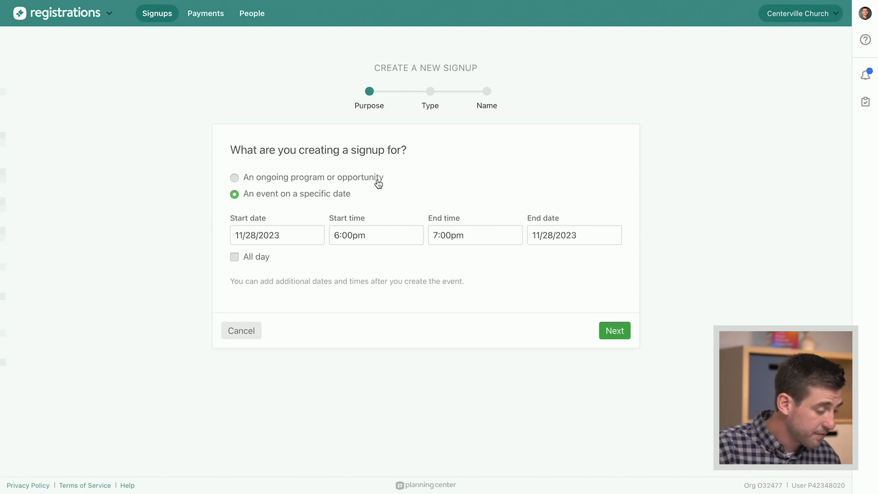
pyautogui.moveTo(327, 184)
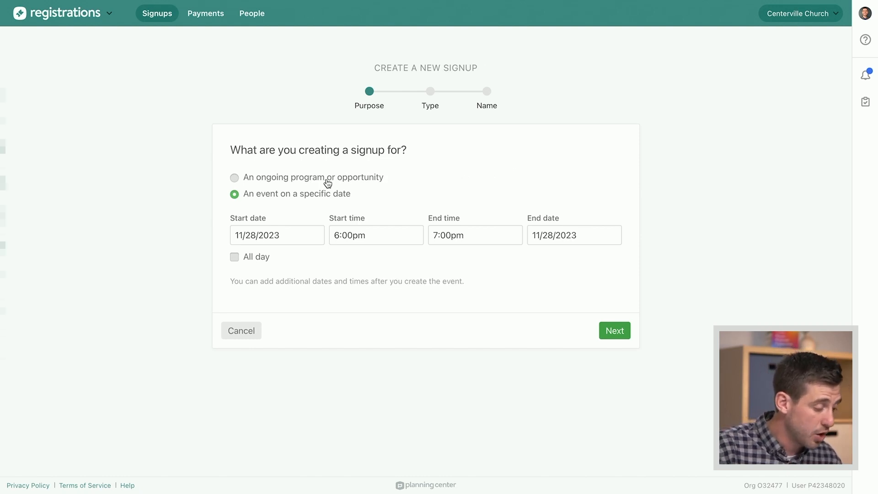
pyautogui.click(234, 178)
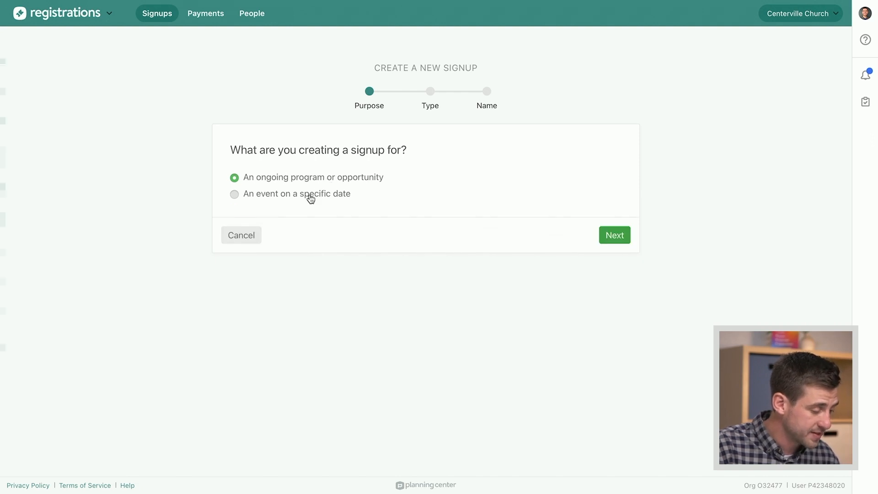
pyautogui.click(234, 194)
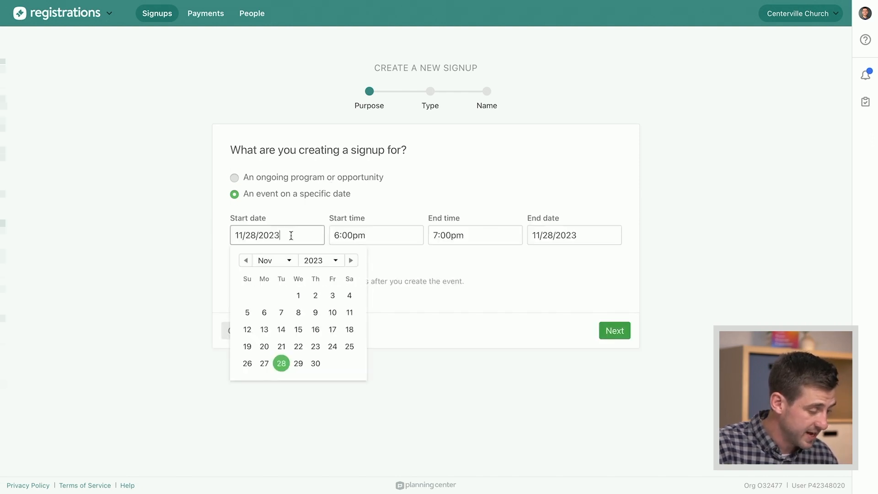
# Step: Set the event to run on 1/20/2024 from 9:00am to 3:00pm
pyautogui.click(352, 261)
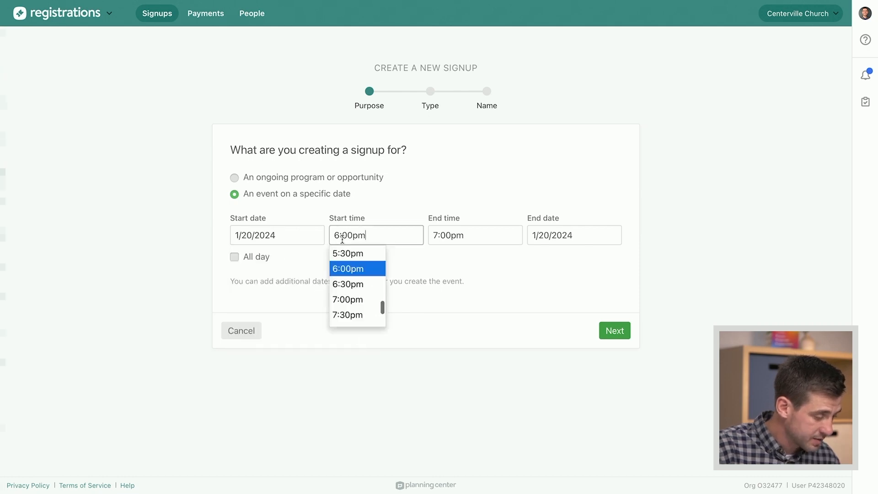
pyautogui.write('9')
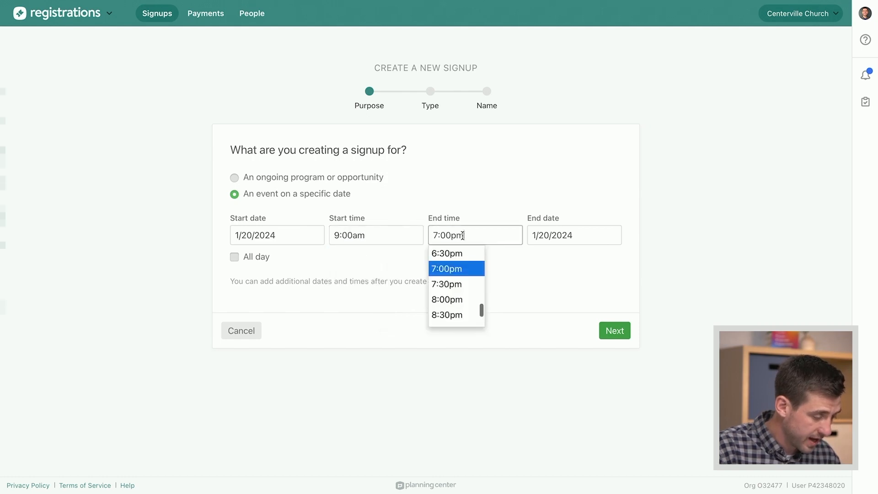
pyautogui.write('3p')
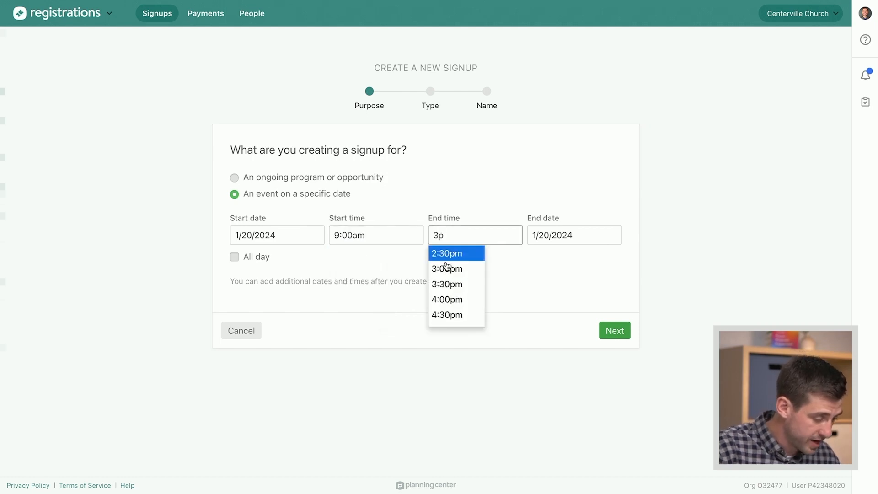
pyautogui.click(447, 269)
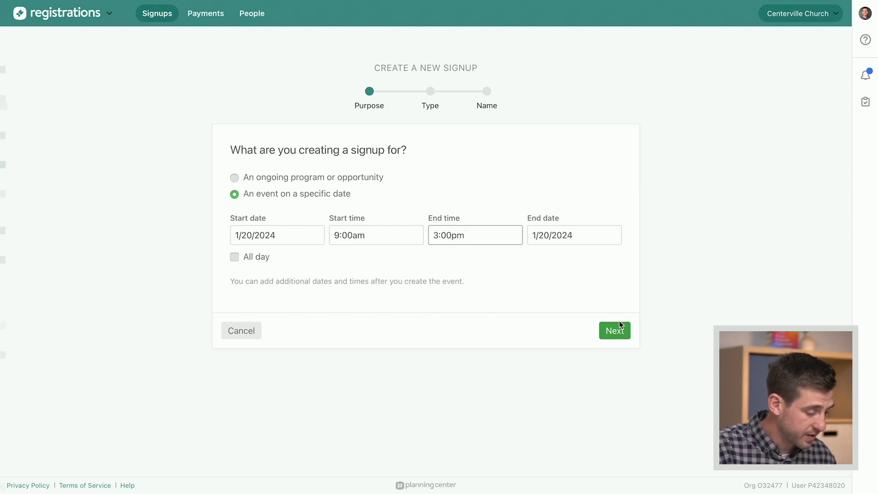
# Step: Choose Simple registrations so registrants only give the number attending
pyautogui.click(615, 330)
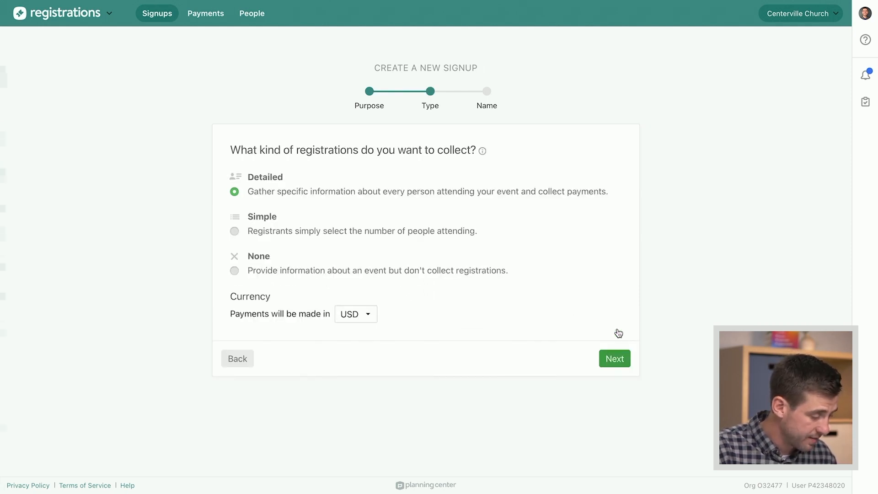
pyautogui.moveTo(405, 256)
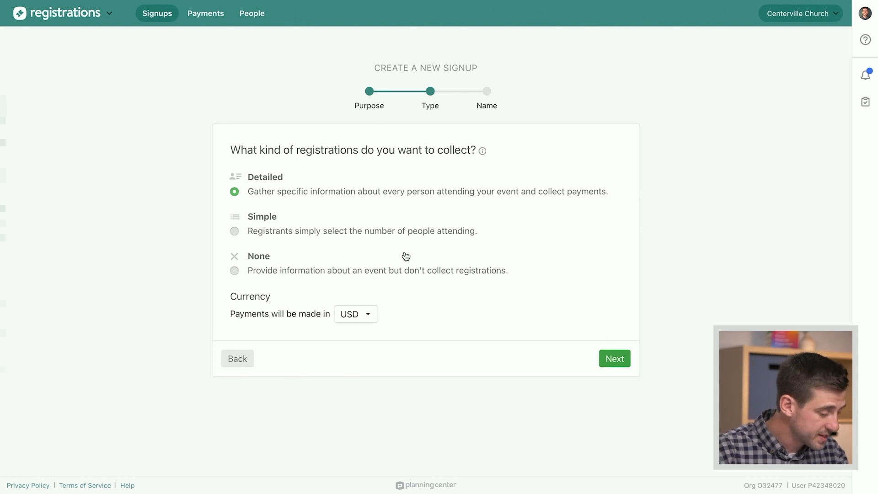
pyautogui.moveTo(365, 217)
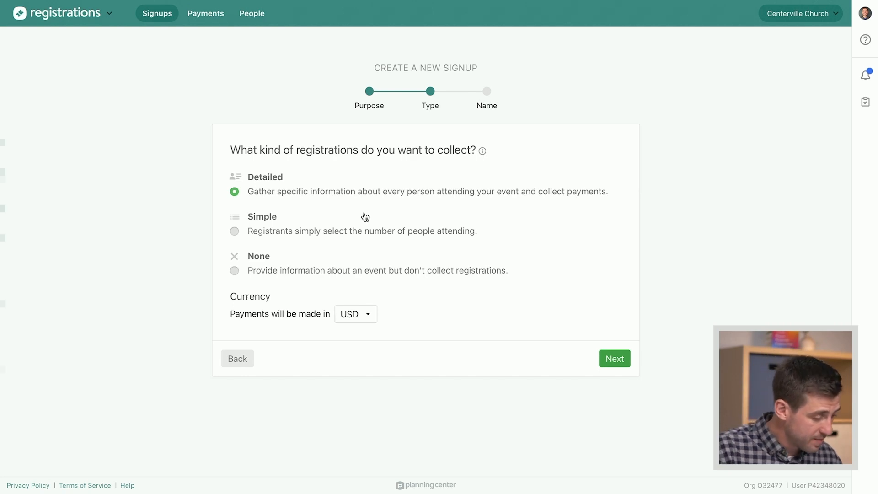
pyautogui.moveTo(295, 182)
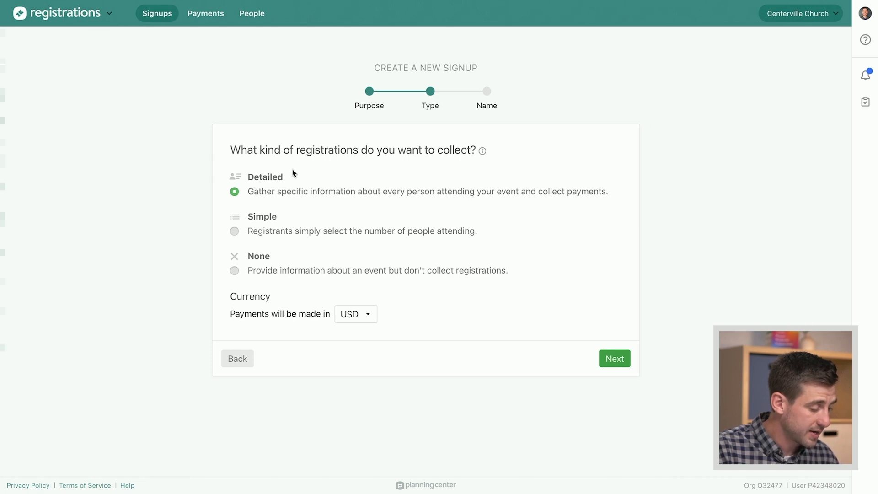
pyautogui.moveTo(293, 218)
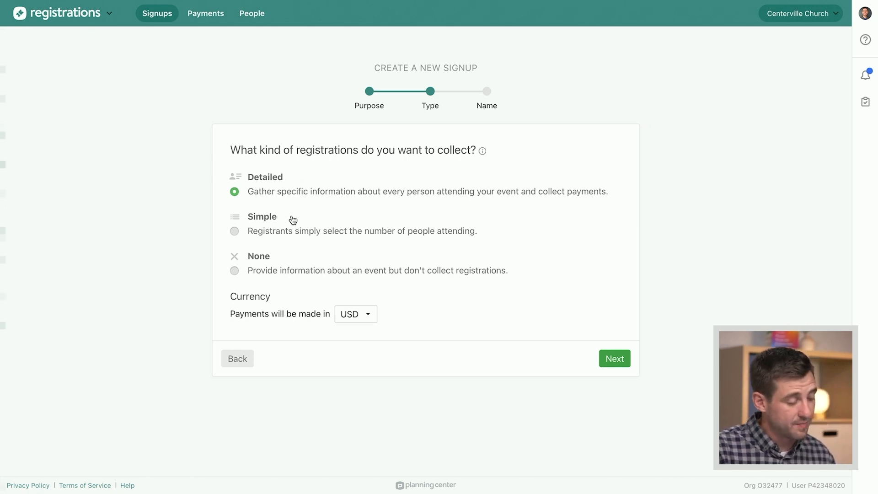
pyautogui.moveTo(278, 262)
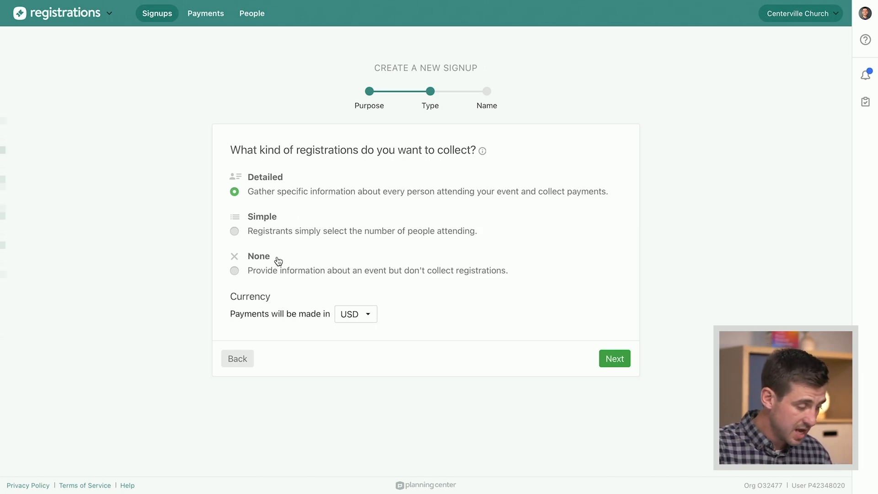
pyautogui.moveTo(282, 218)
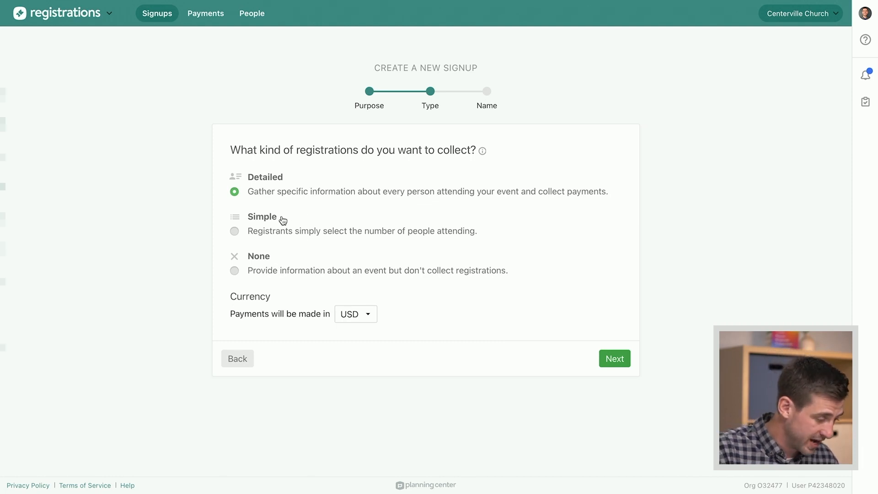
pyautogui.moveTo(315, 200)
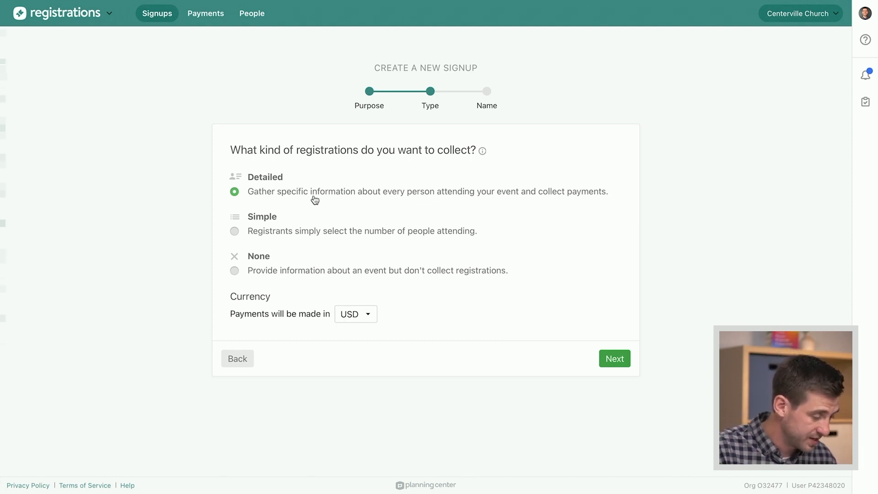
pyautogui.moveTo(288, 223)
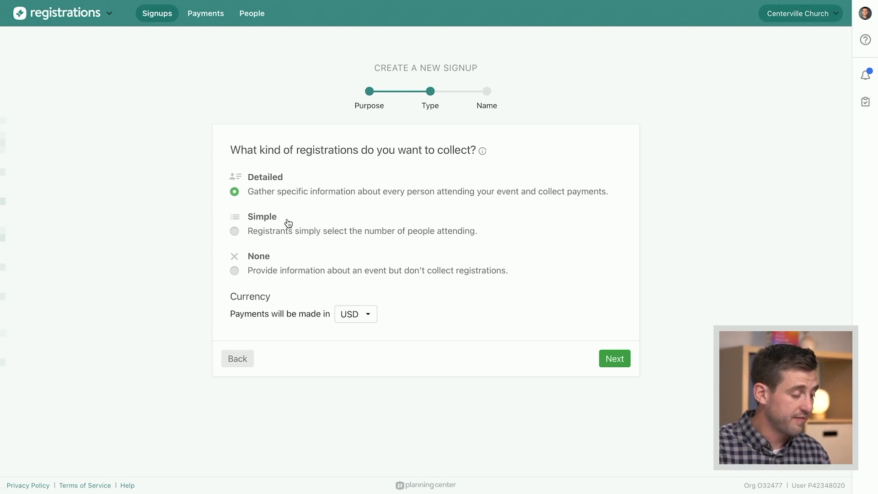
pyautogui.moveTo(288, 181)
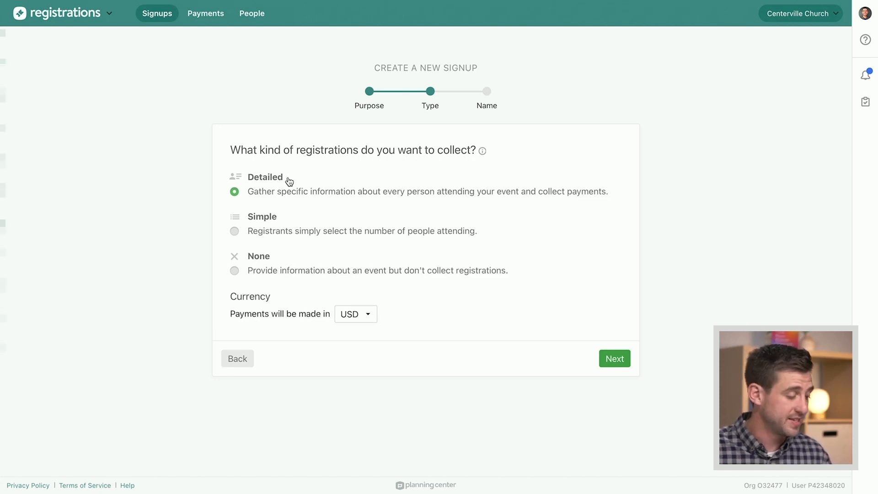
pyautogui.moveTo(283, 218)
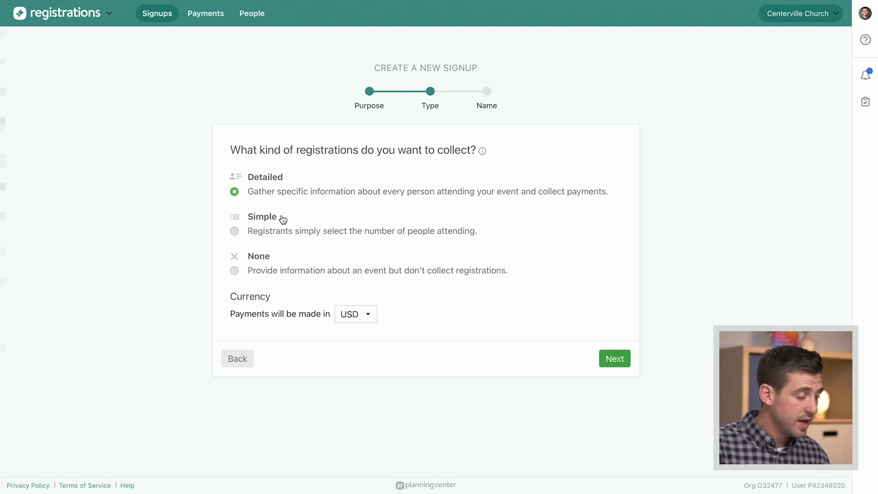
pyautogui.moveTo(294, 180)
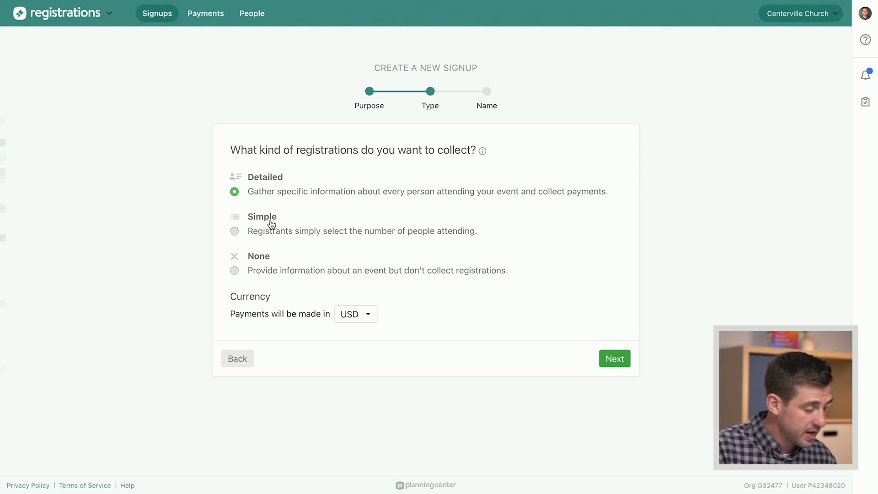
pyautogui.moveTo(286, 219)
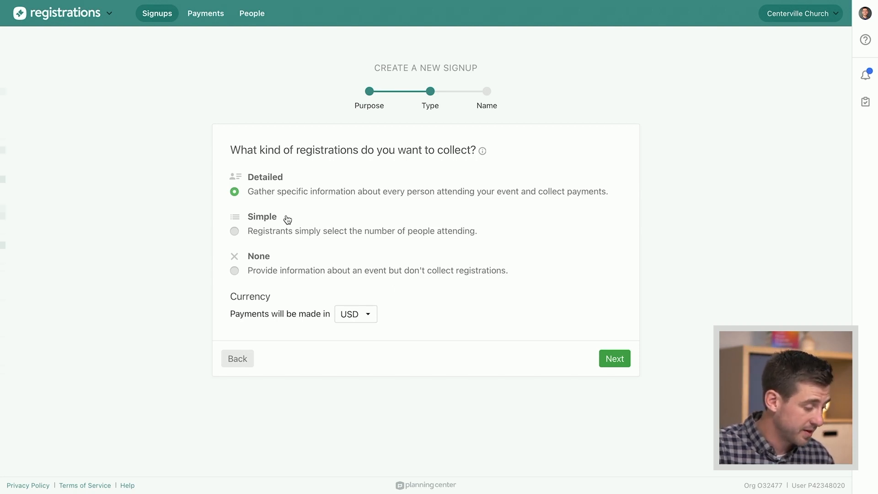
pyautogui.click(234, 231)
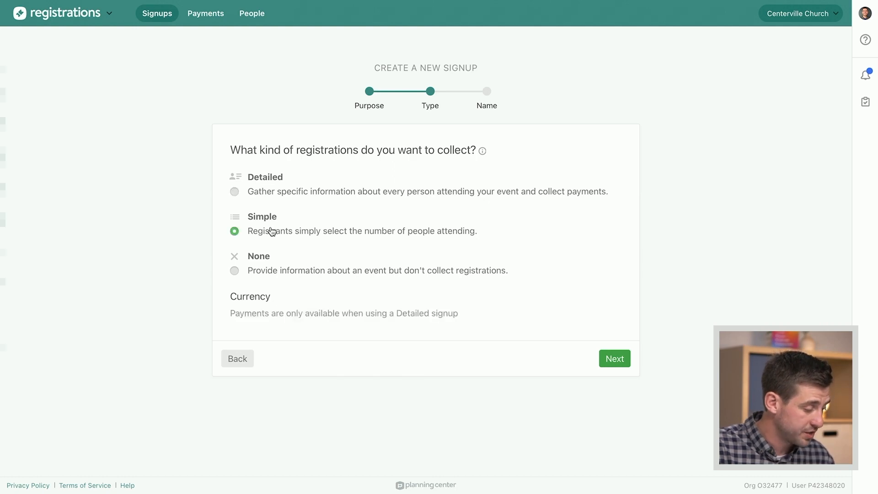
pyautogui.moveTo(614, 358)
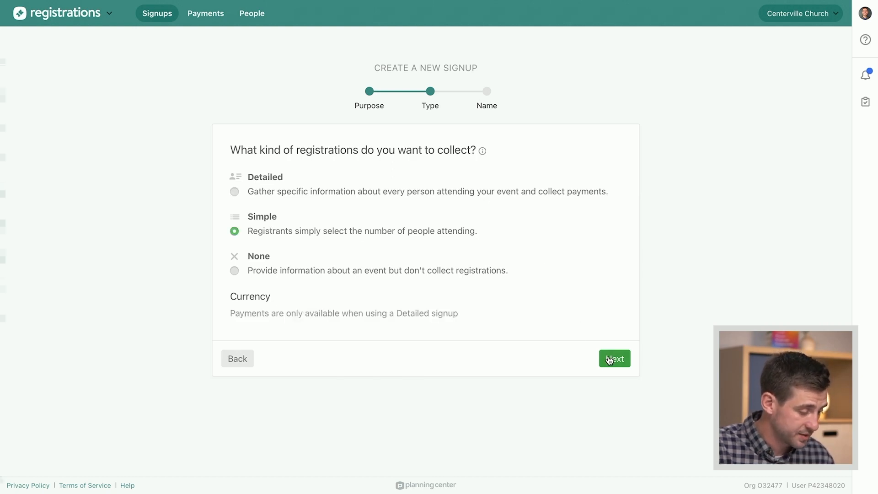
# Step: Name the signup 'Leadership Training' and save it
pyautogui.click(614, 359)
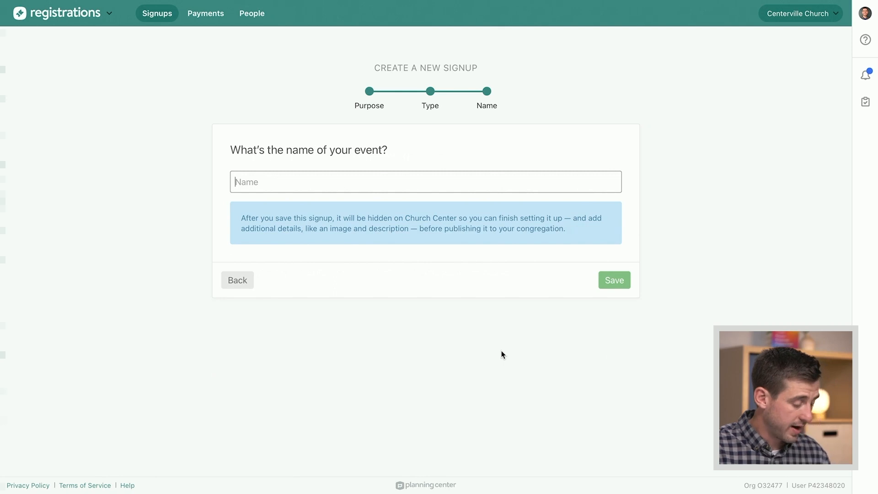
pyautogui.write('Leader')
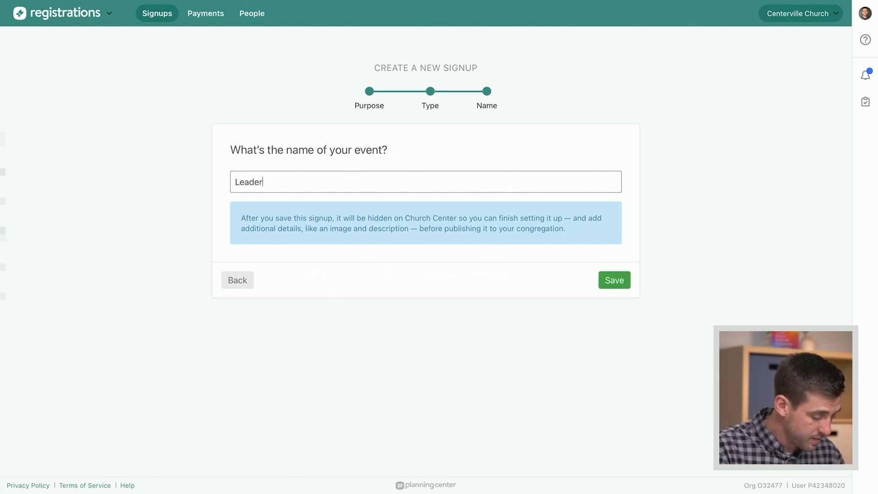
pyautogui.write('ship')
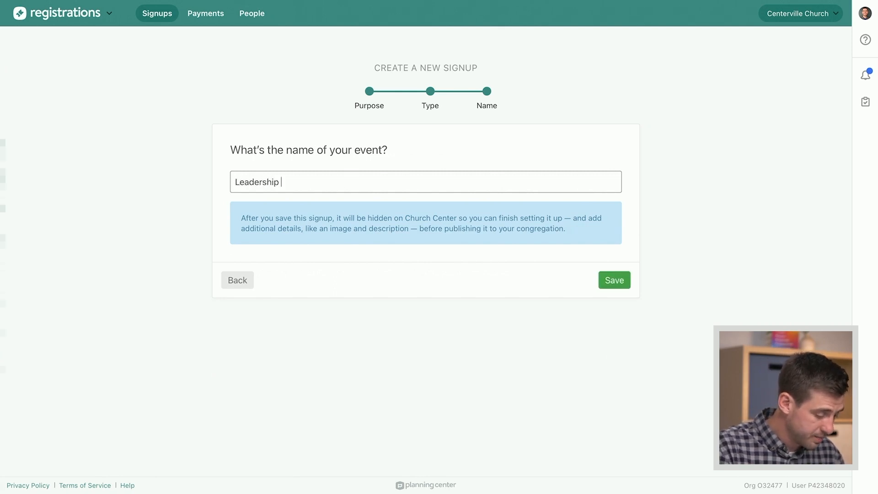
pyautogui.write('Training')
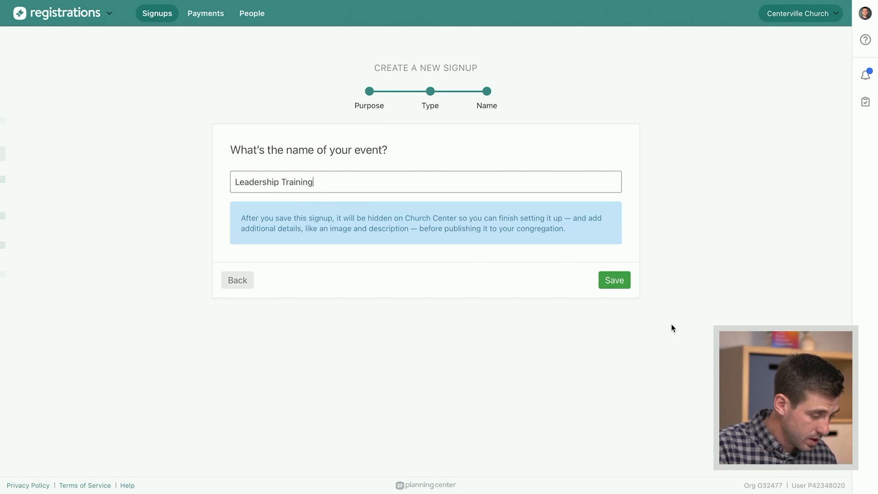
pyautogui.click(613, 280)
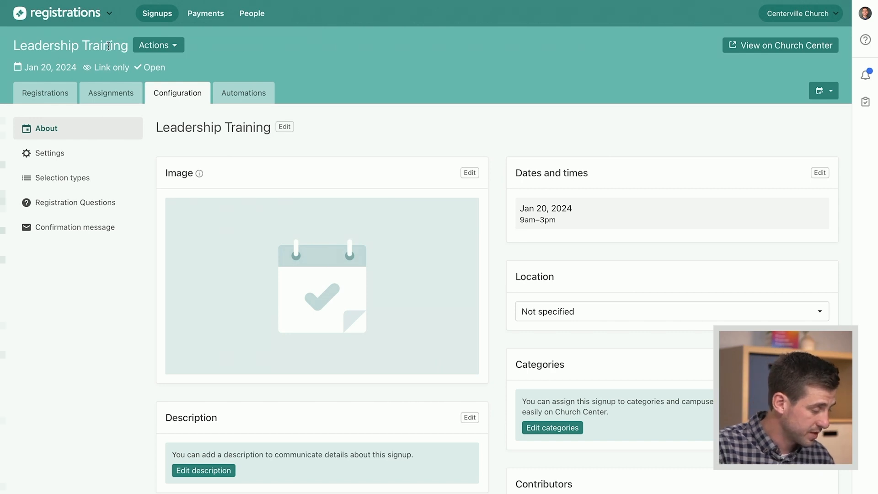
pyautogui.moveTo(495, 153)
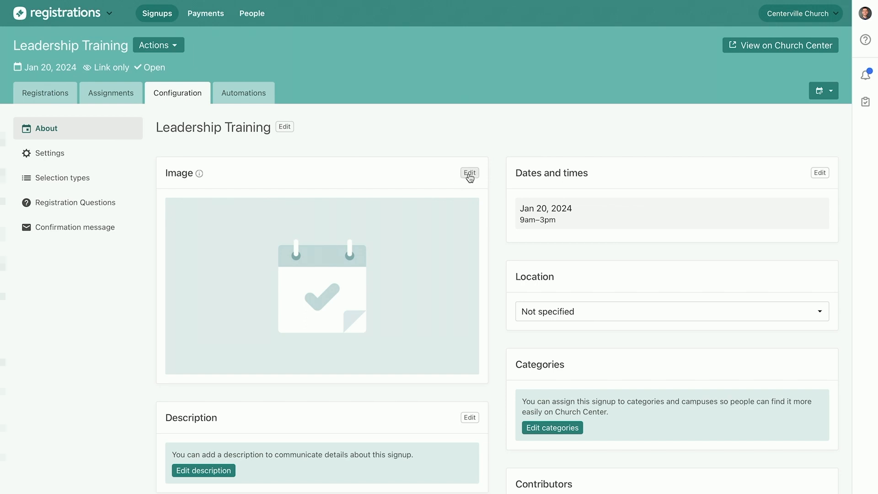
# Step: Edit the signup image and search free photos for 'Leader'
pyautogui.click(469, 173)
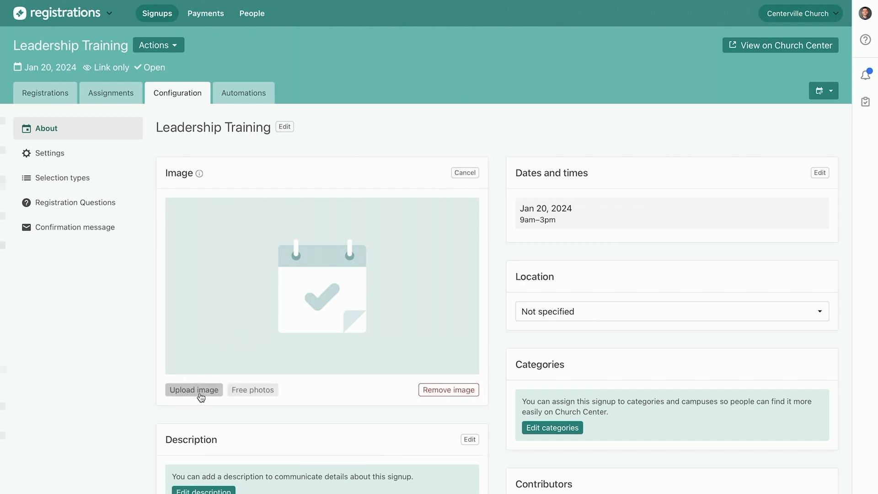
pyautogui.moveTo(253, 390)
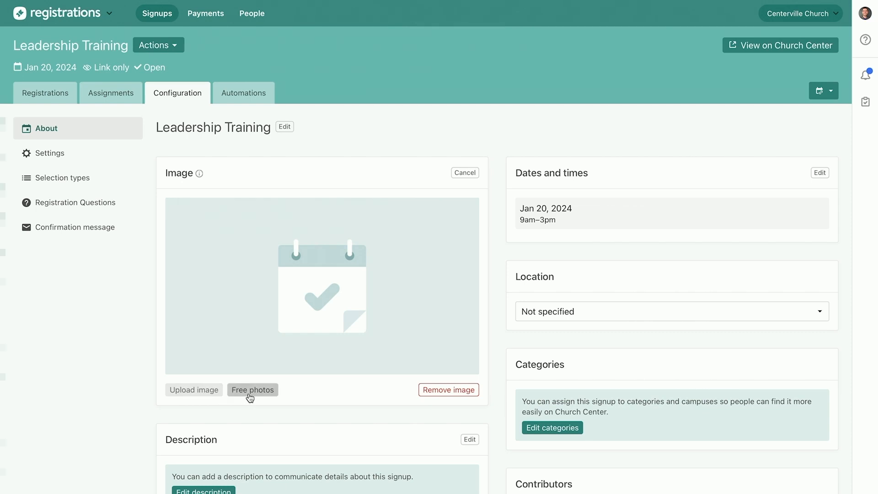
pyautogui.click(252, 389)
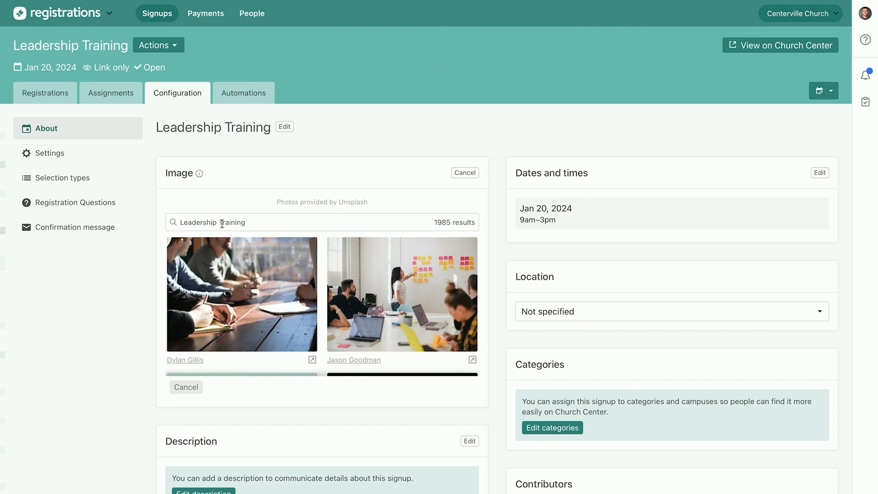
pyautogui.moveTo(280, 305)
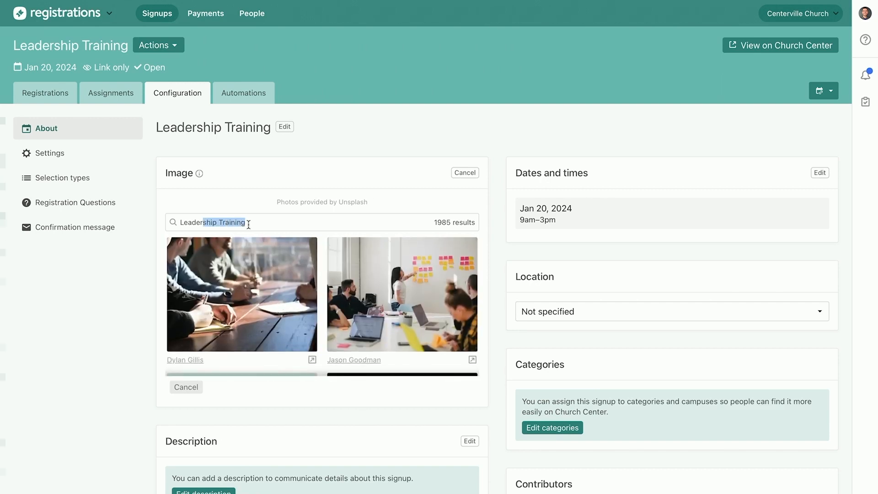
pyautogui.press('Backspace')
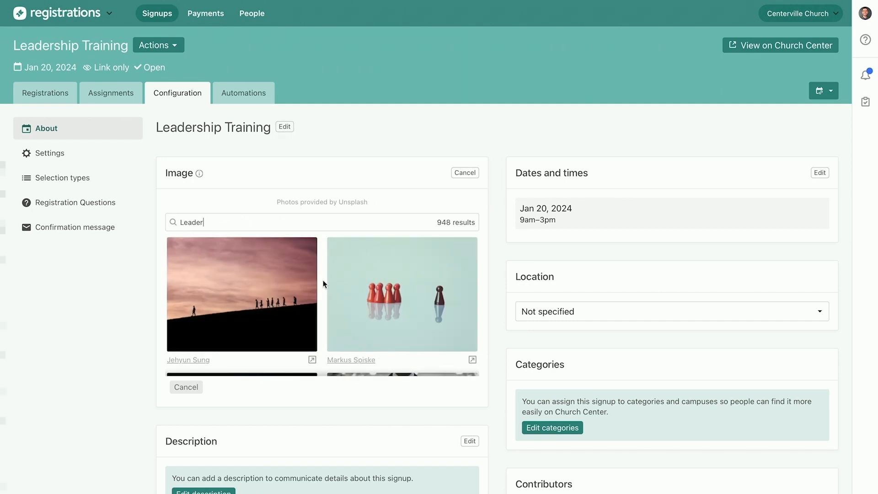
# Step: Pick the Scrabble tiles photo spelling TEAM and SUCCEED as the image
pyautogui.scroll(-3)
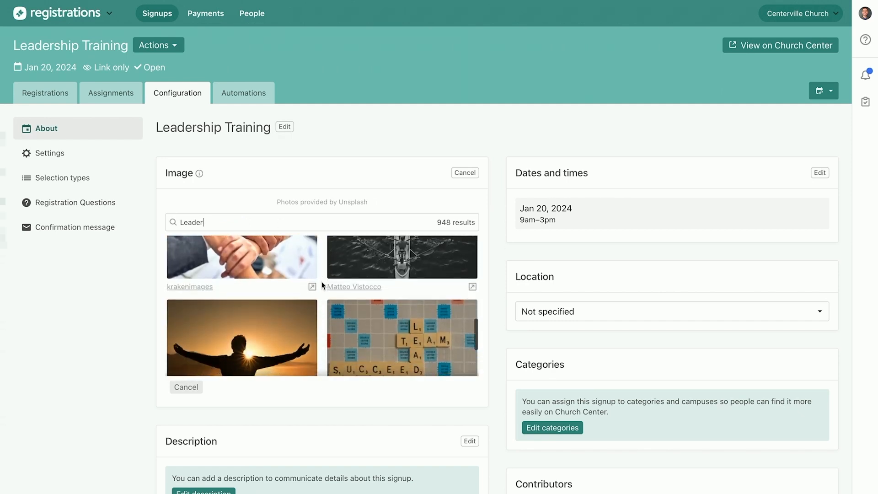
pyautogui.scroll(-3)
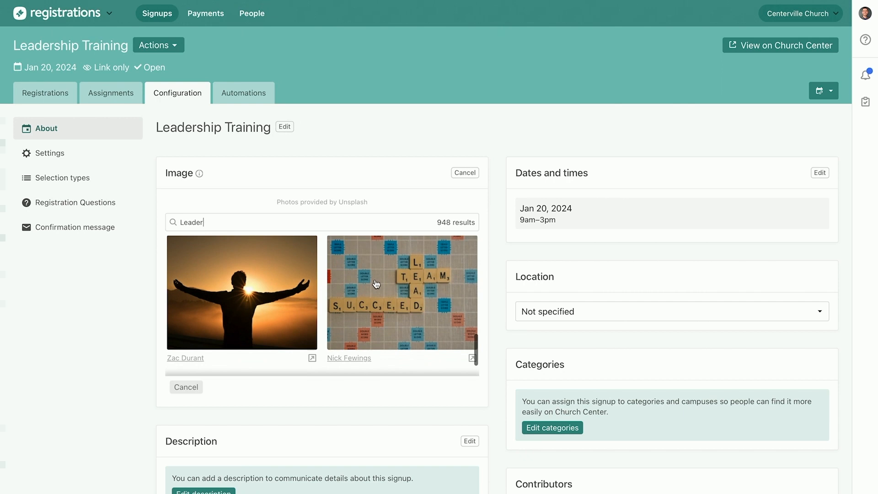
pyautogui.click(401, 293)
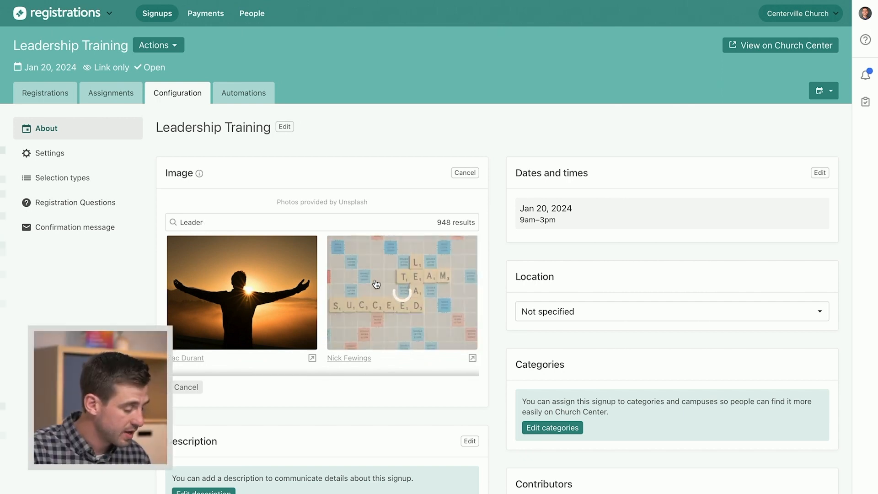
pyautogui.click(402, 292)
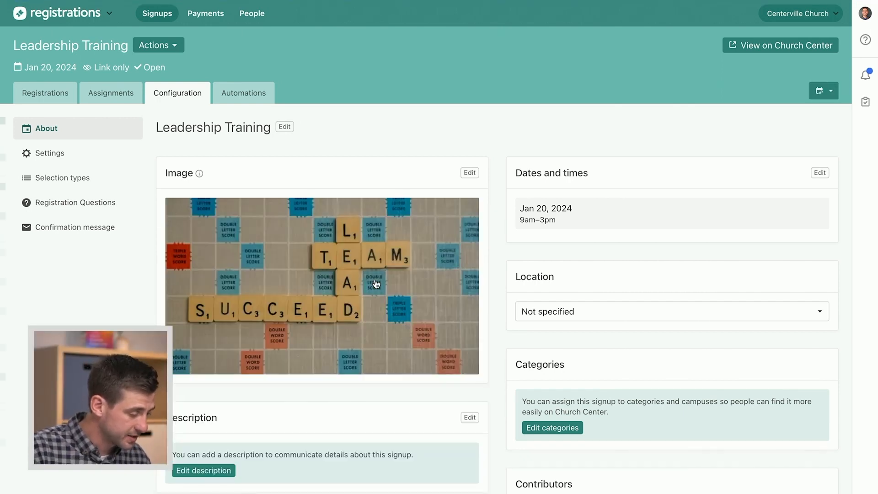
pyautogui.moveTo(493, 254)
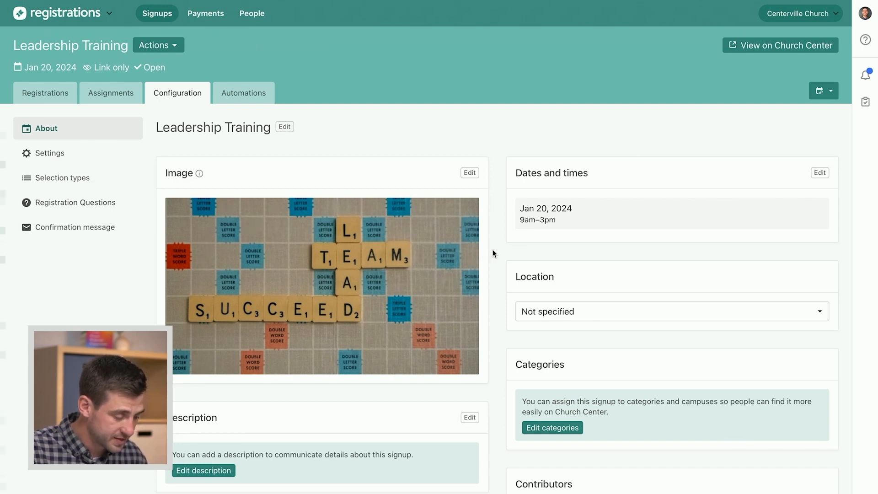
pyautogui.scroll(-3)
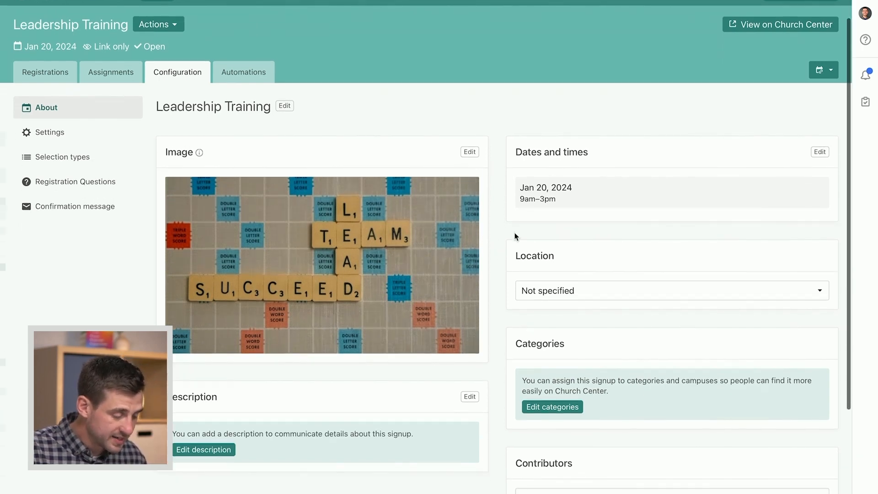
pyautogui.scroll(-3)
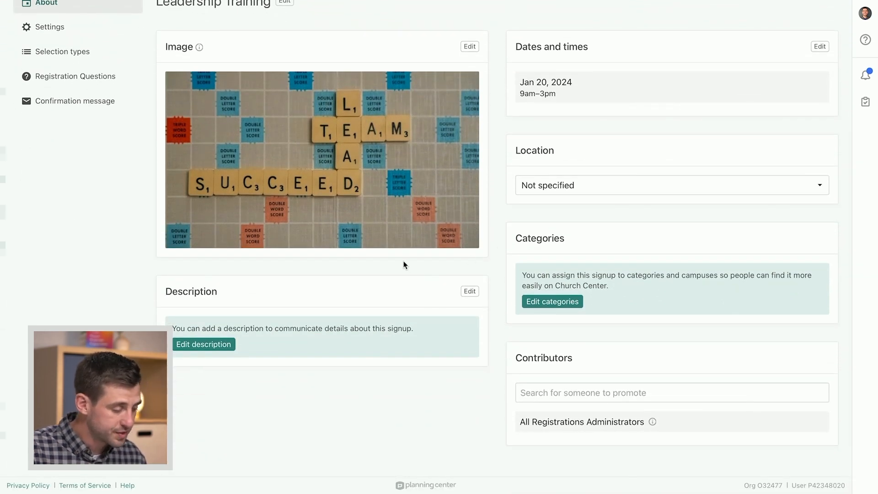
pyautogui.moveTo(379, 278)
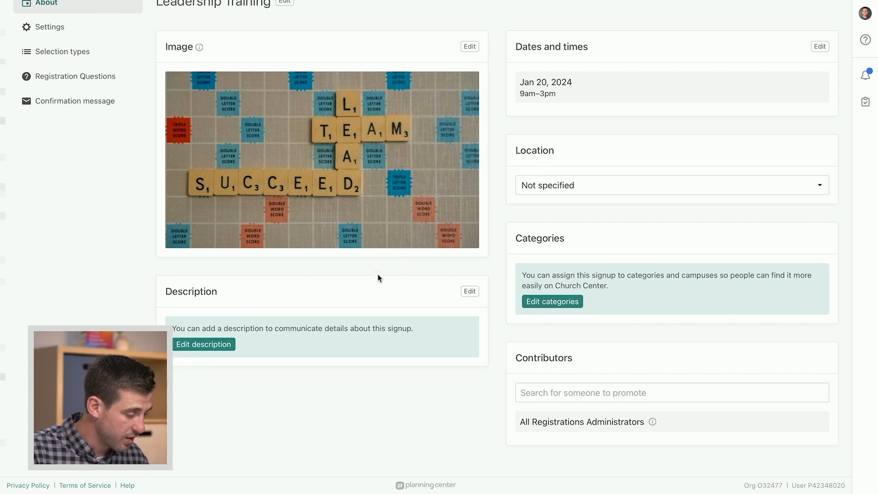
pyautogui.moveTo(272, 341)
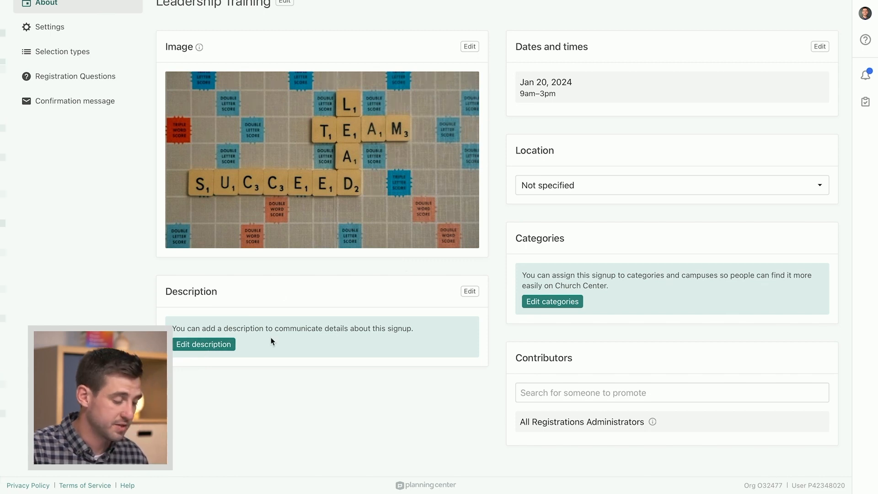
pyautogui.moveTo(485, 148)
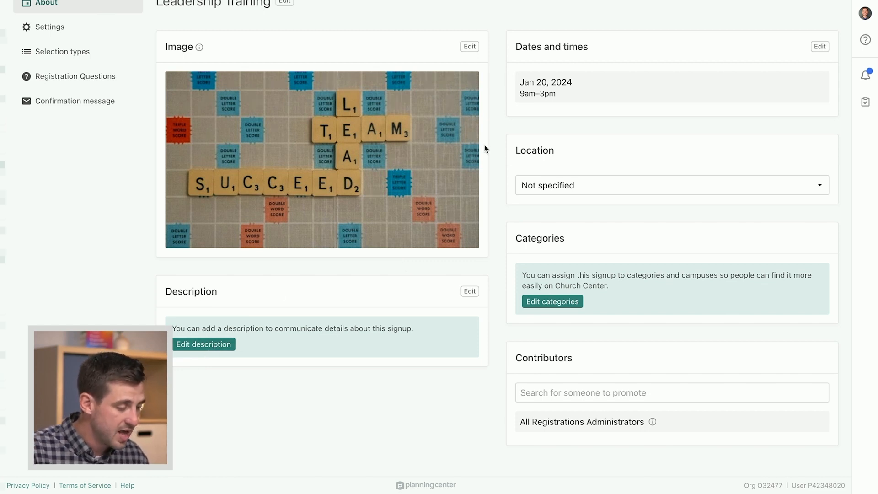
pyautogui.scroll(3)
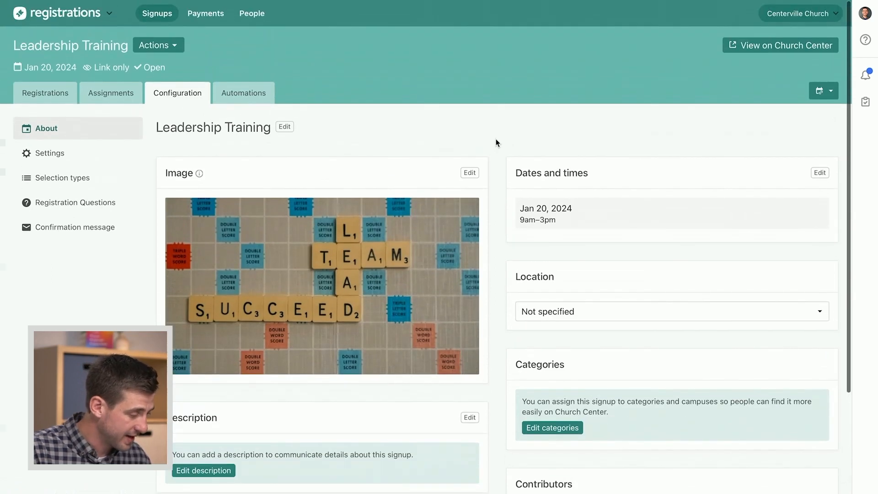
pyautogui.moveTo(236, 148)
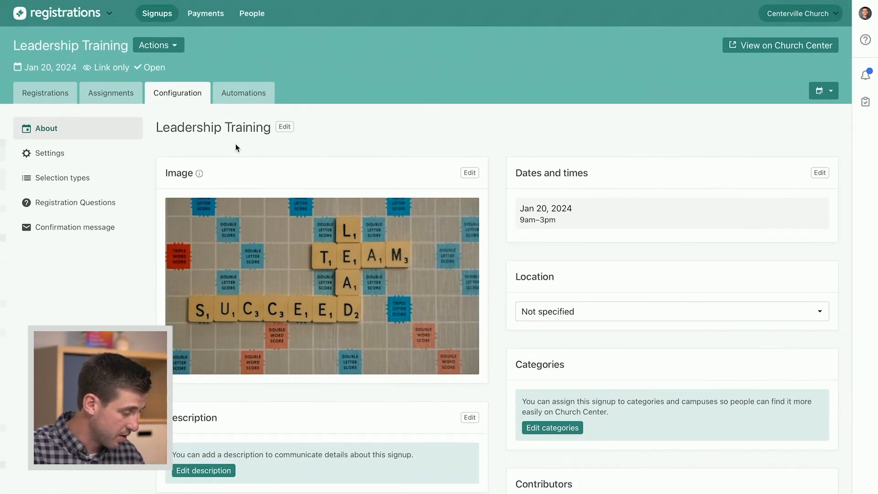
pyautogui.moveTo(168, 123)
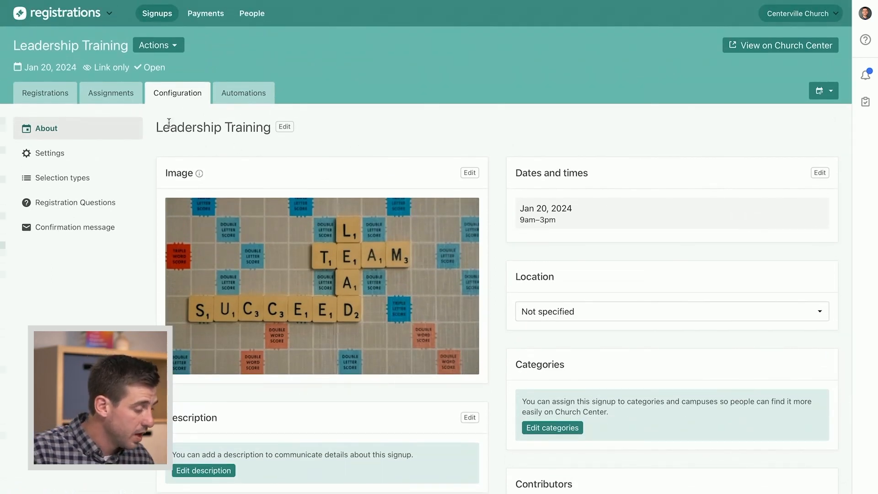
pyautogui.moveTo(134, 104)
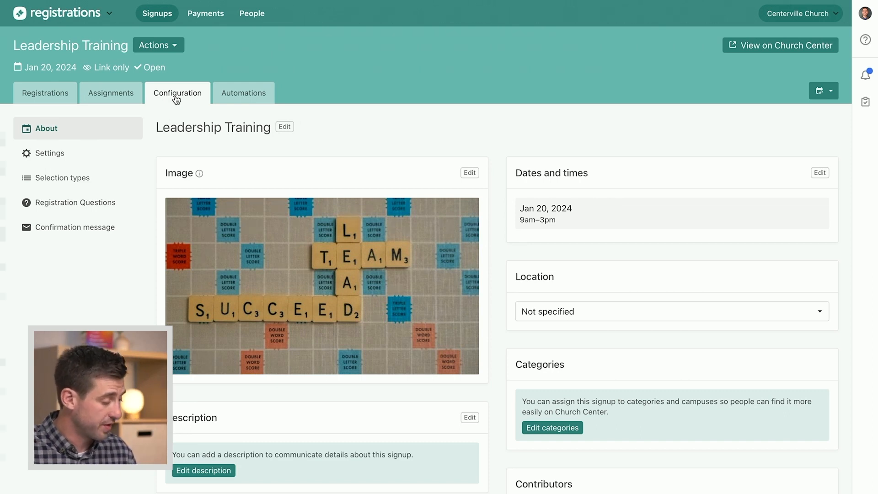
pyautogui.moveTo(75, 202)
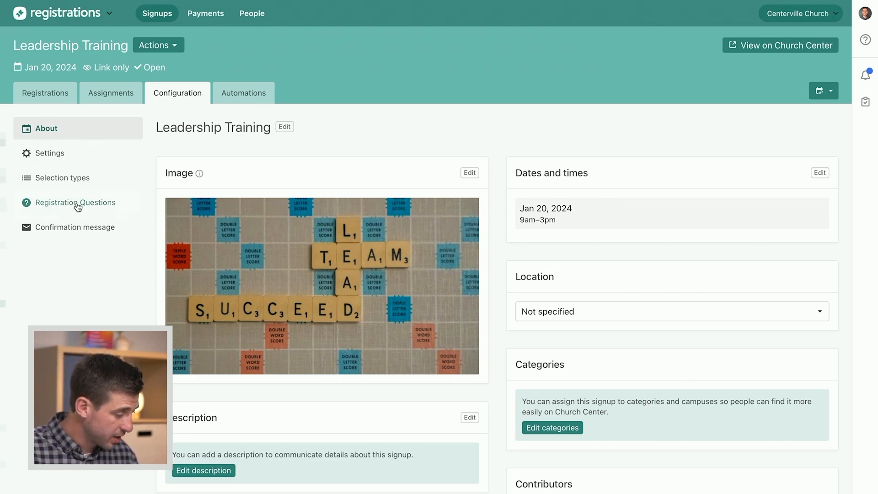
pyautogui.moveTo(79, 157)
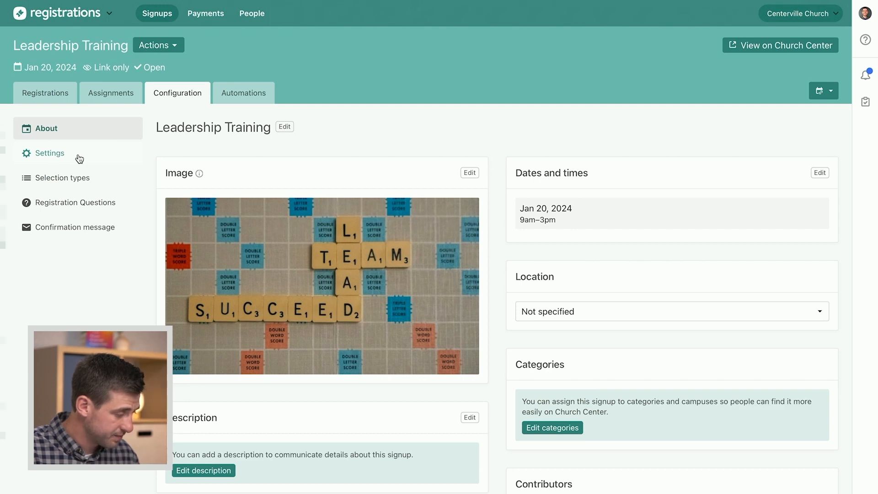
pyautogui.click(51, 153)
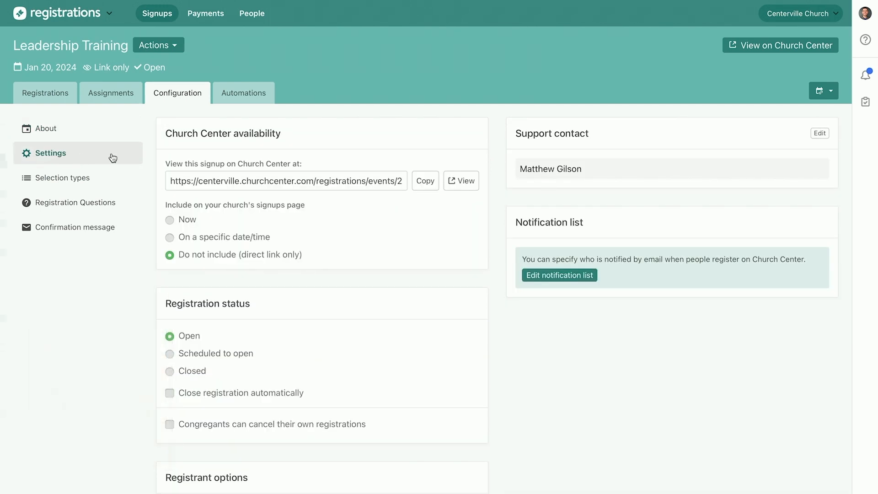
pyautogui.moveTo(376, 149)
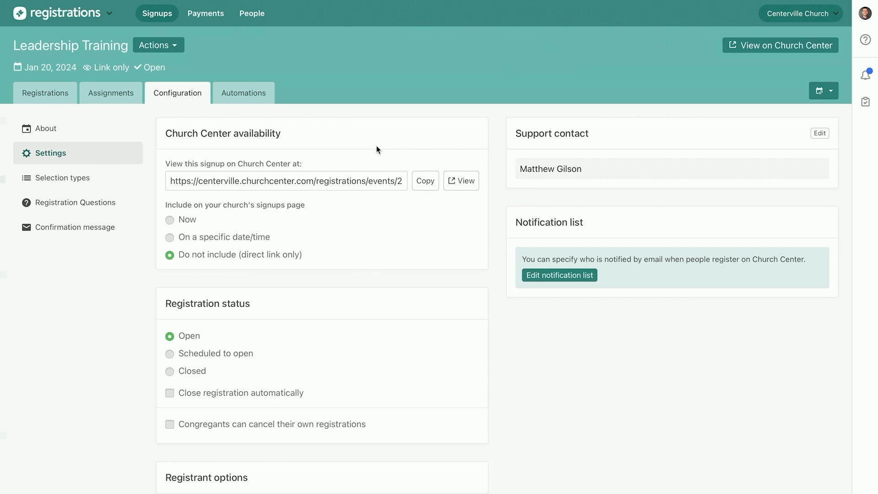
pyautogui.moveTo(291, 323)
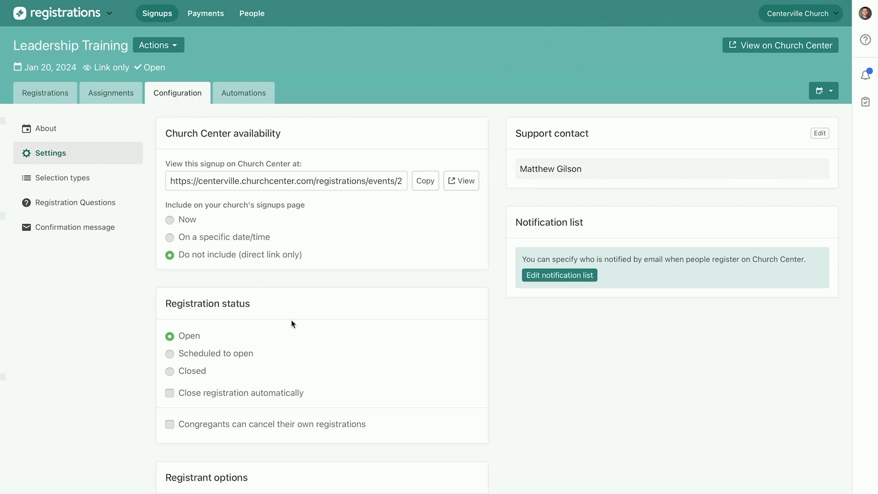
pyautogui.moveTo(248, 328)
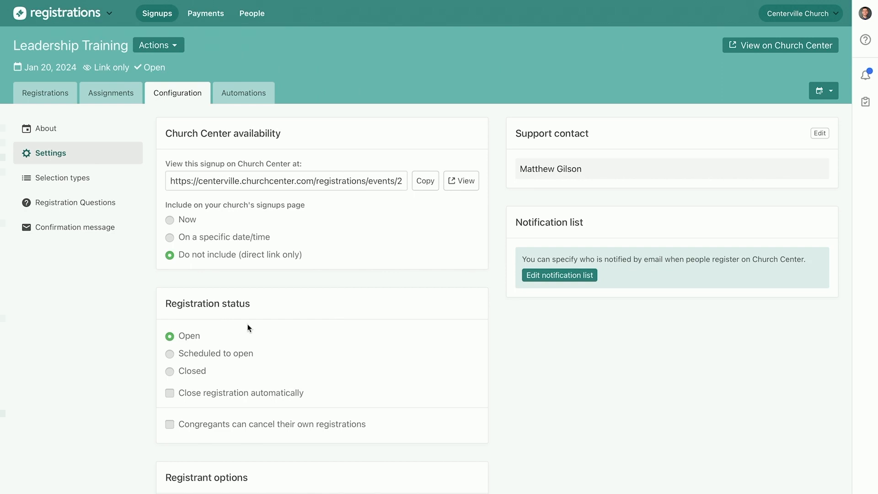
# Step: Under Church Center availability, include the signup on the signups page now
pyautogui.scroll(-3)
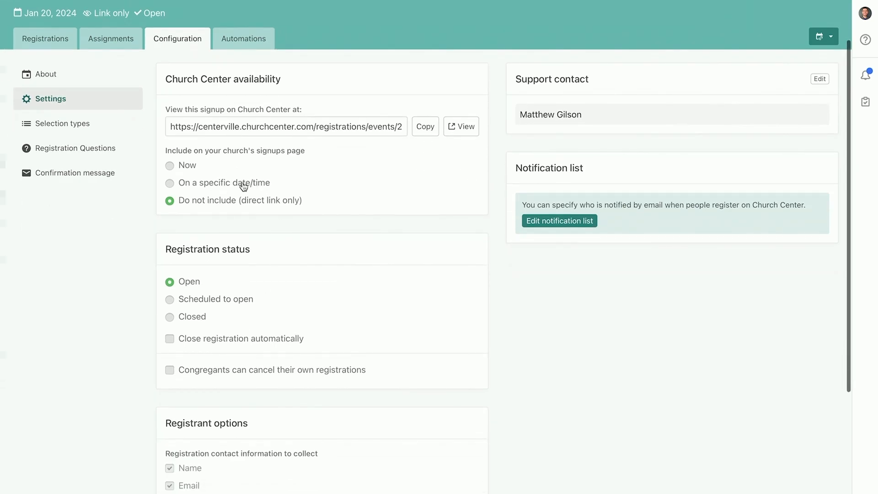
pyautogui.moveTo(264, 278)
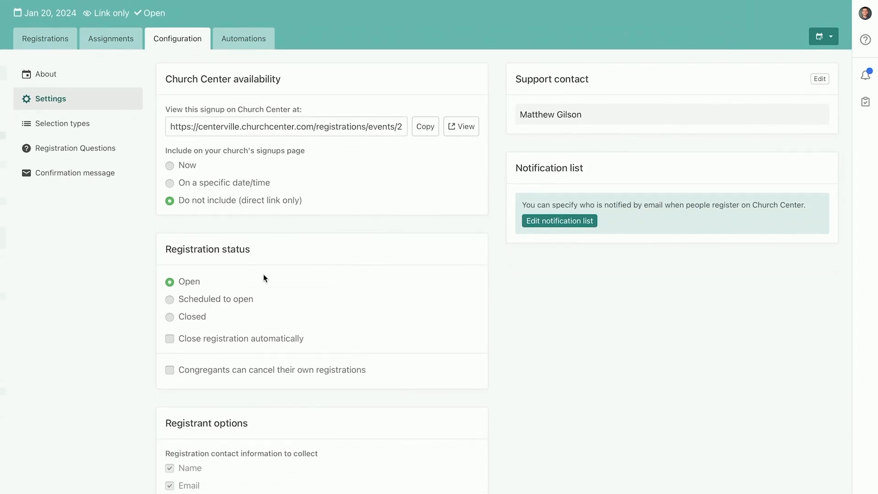
pyautogui.moveTo(268, 272)
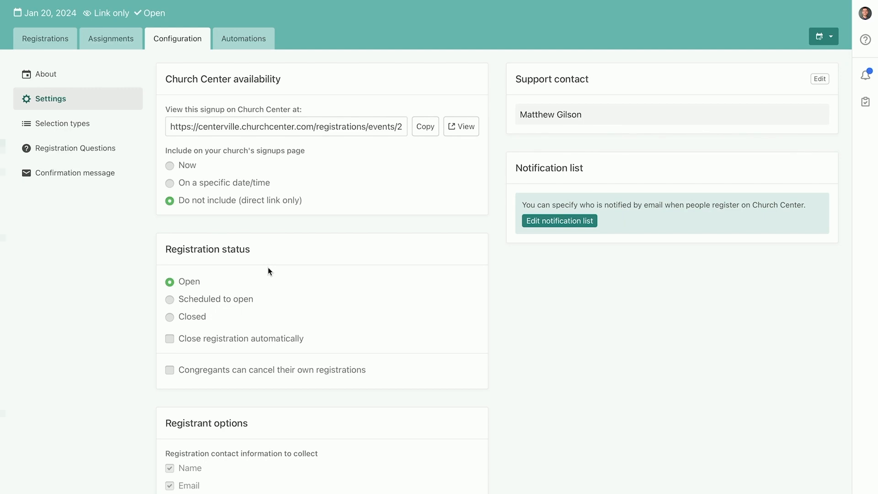
pyautogui.moveTo(181, 173)
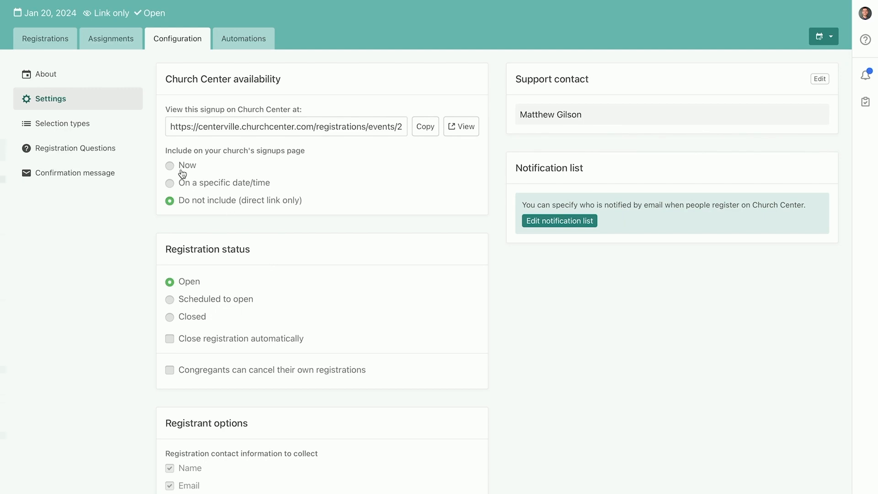
pyautogui.click(170, 165)
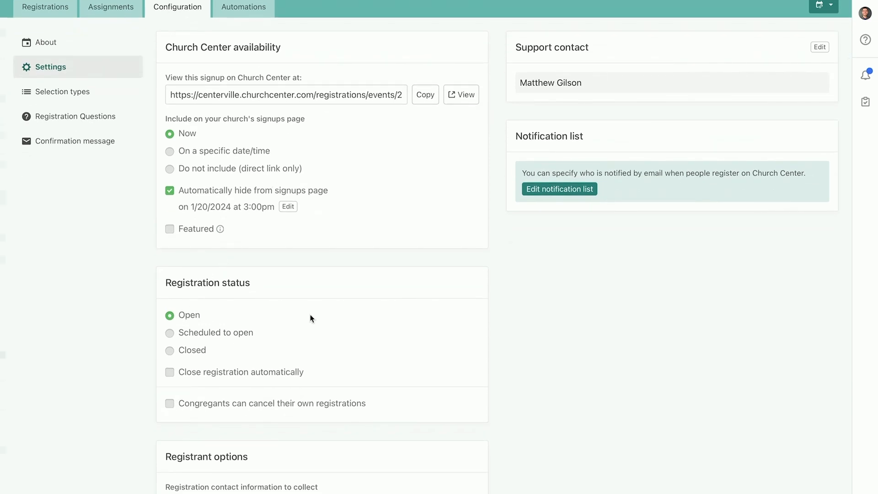
pyautogui.moveTo(334, 310)
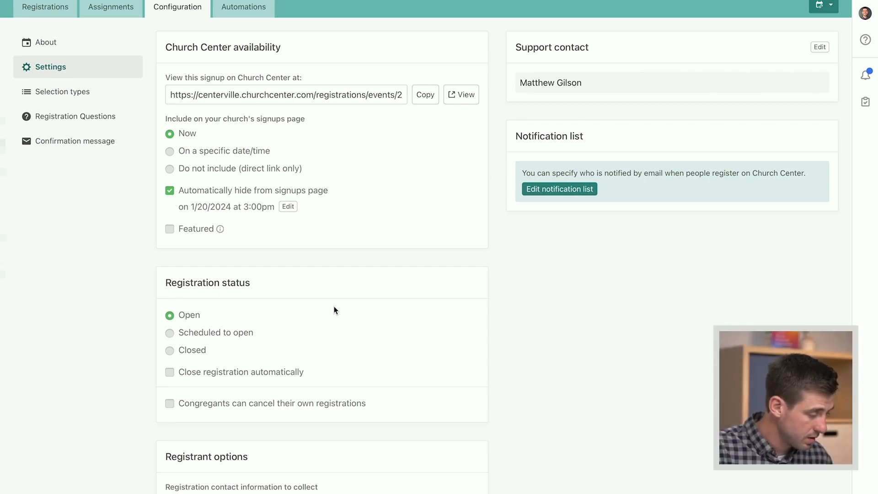
pyautogui.scroll(3)
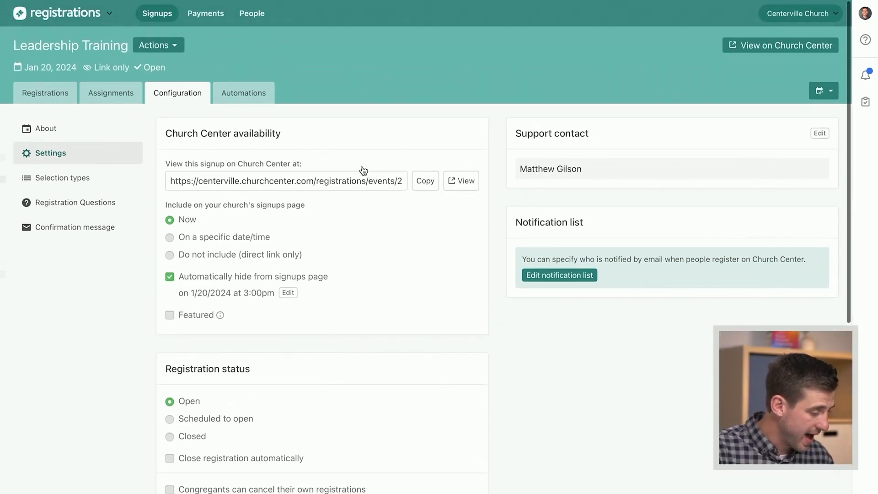
pyautogui.moveTo(103, 183)
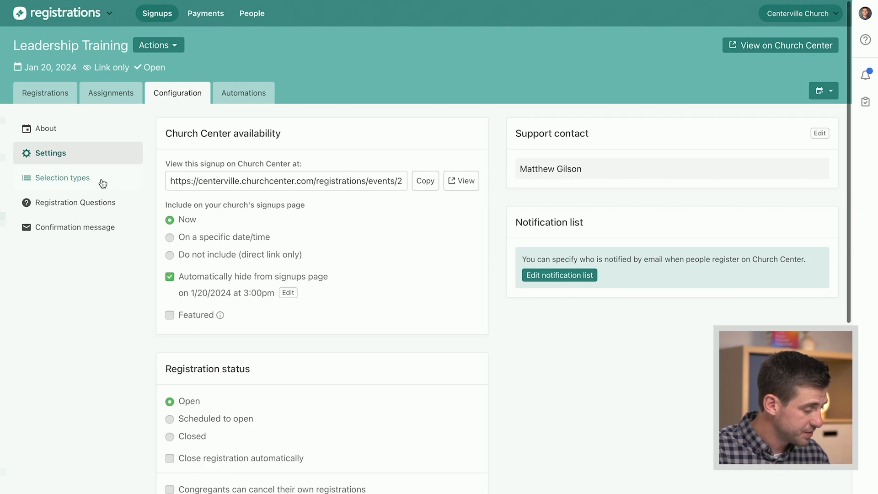
# Step: Open the Selection types configuration showing the single Standard selection
pyautogui.click(63, 178)
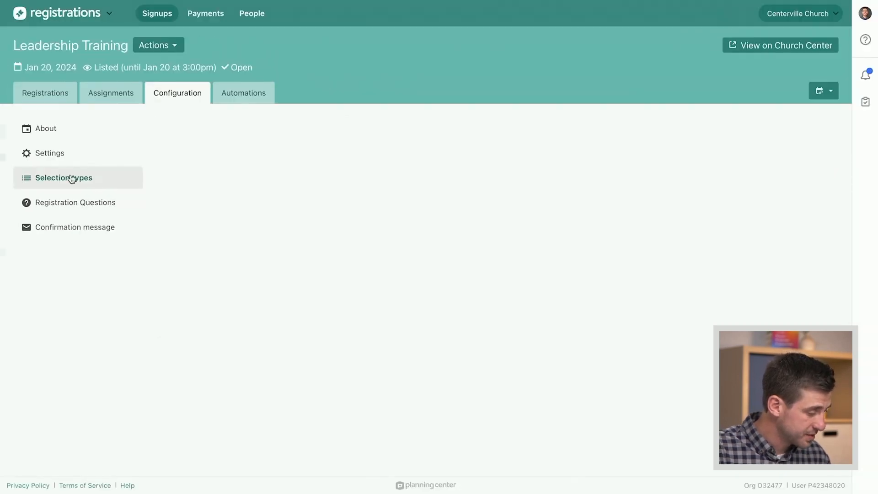
pyautogui.click(64, 177)
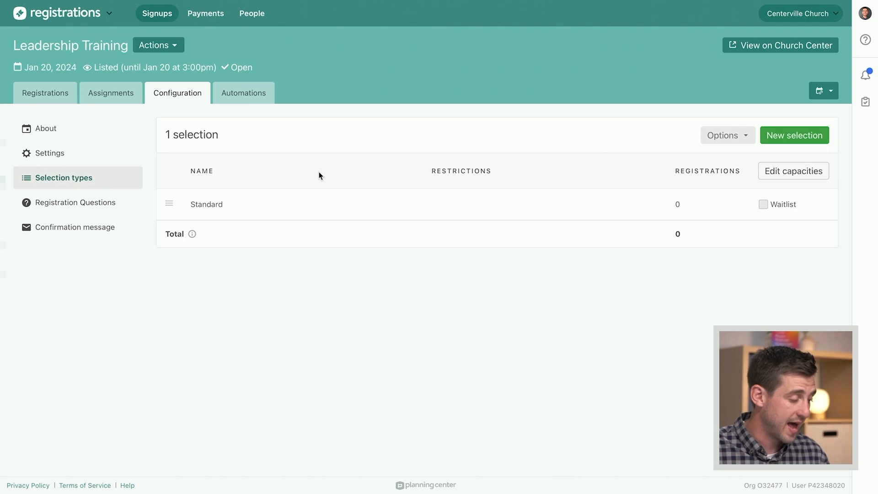
pyautogui.moveTo(261, 204)
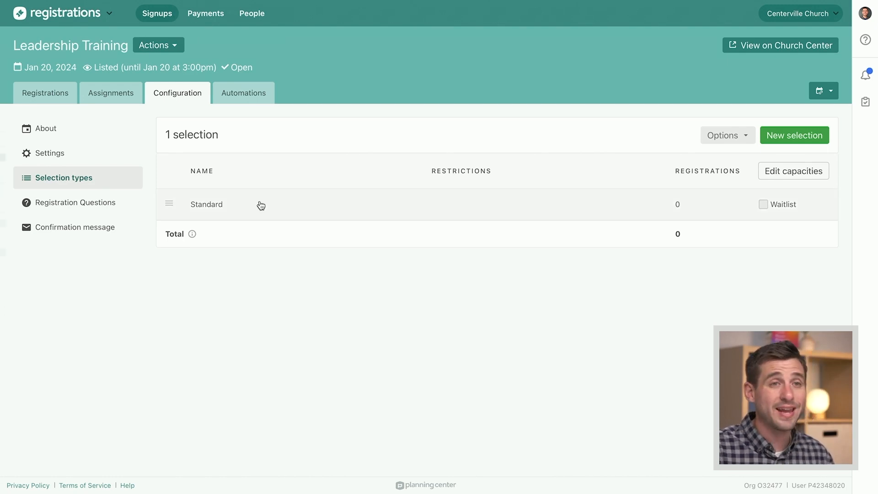
pyautogui.moveTo(251, 209)
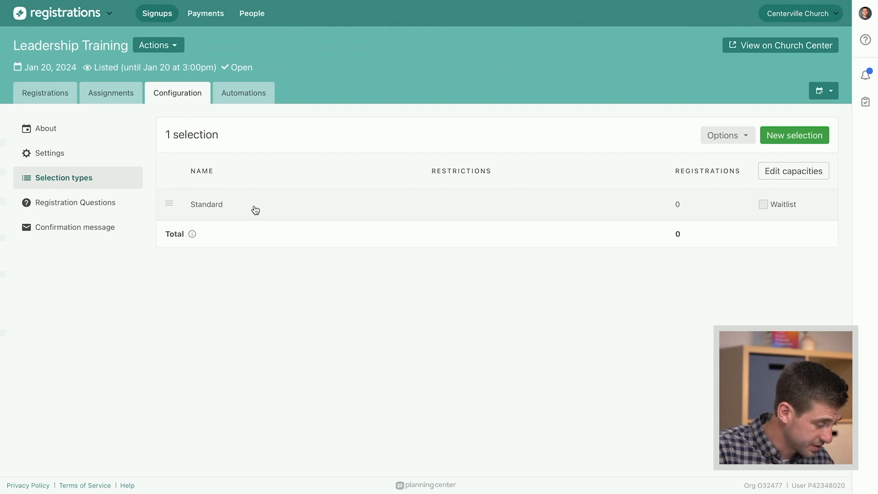
# Step: Rename the Standard selection to In-Person and save it
pyautogui.click(206, 204)
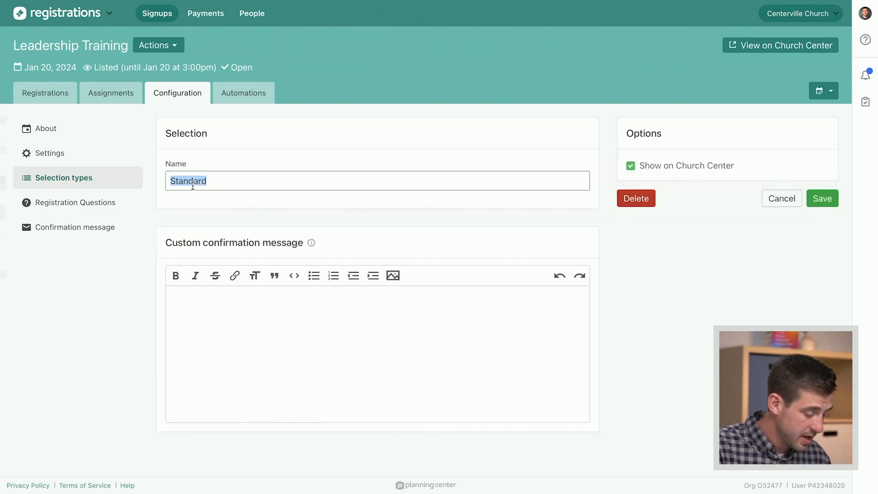
pyautogui.write('In-Person')
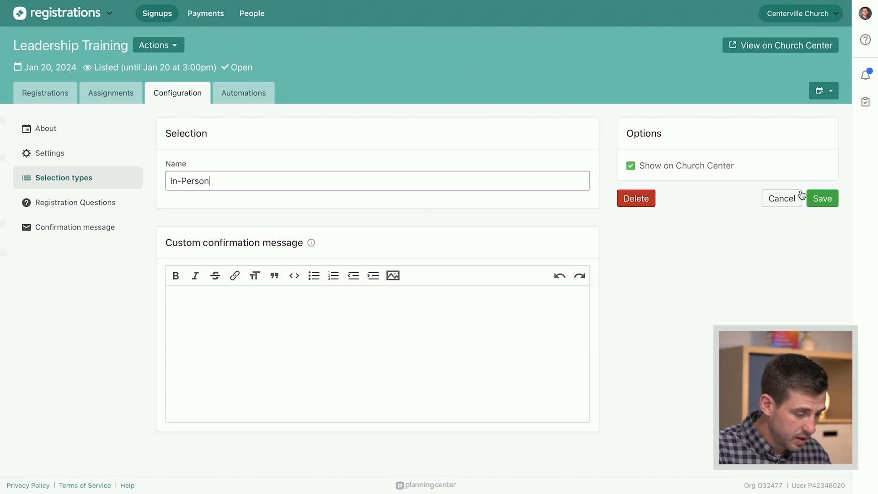
pyautogui.click(822, 199)
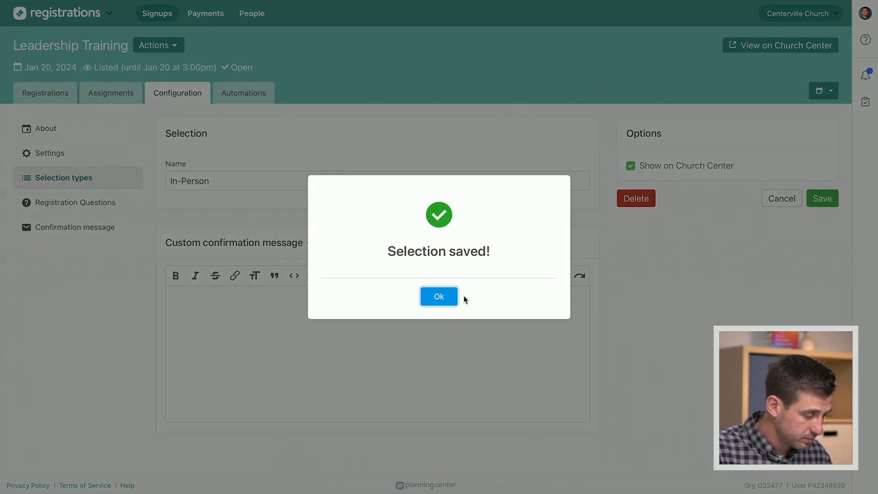
pyautogui.click(439, 297)
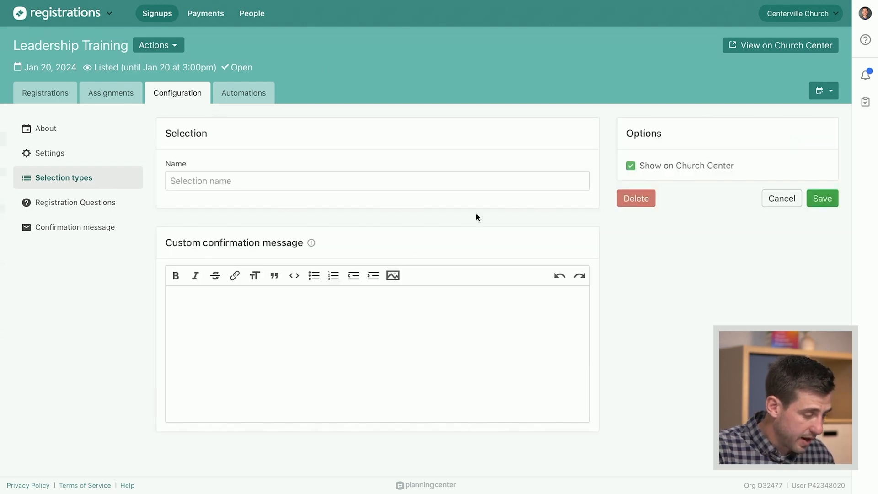
# Step: Add a second selection named Online and save it
pyautogui.write('Onlin')
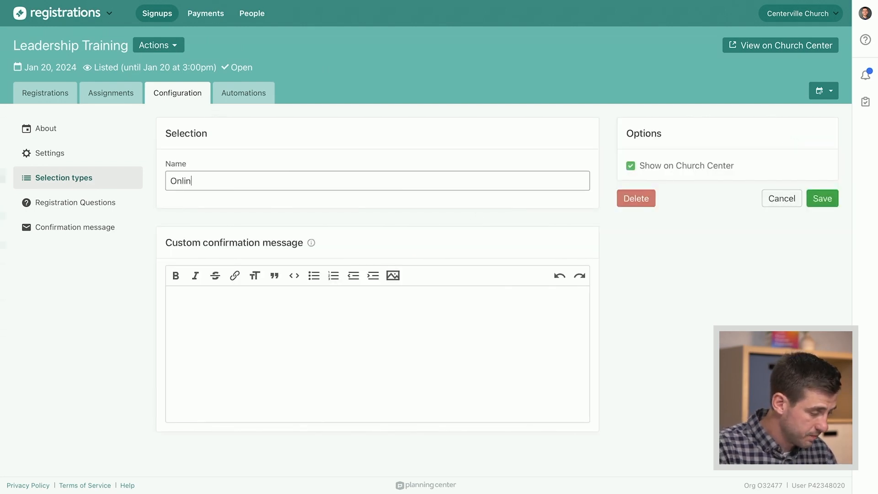
pyautogui.click(821, 198)
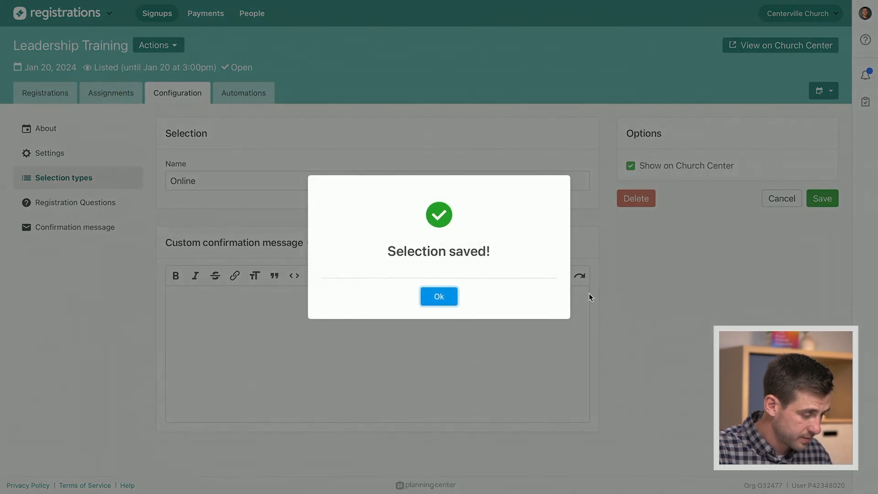
pyautogui.click(438, 295)
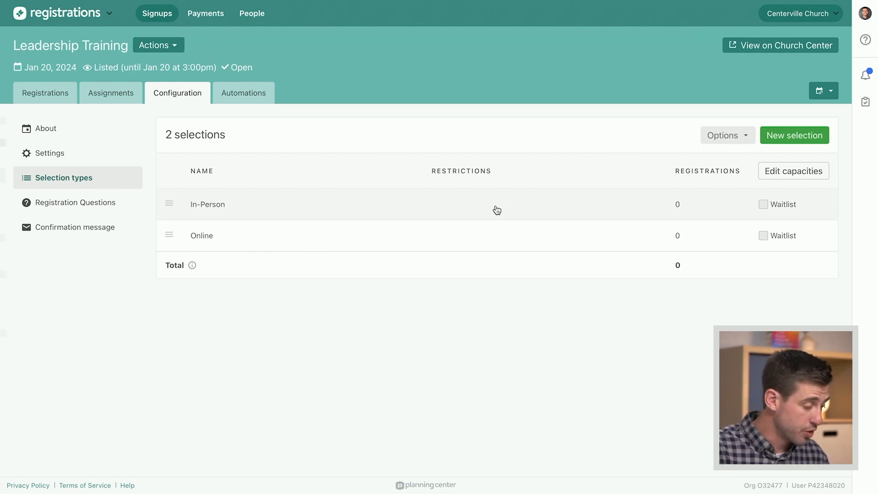
pyautogui.moveTo(696, 213)
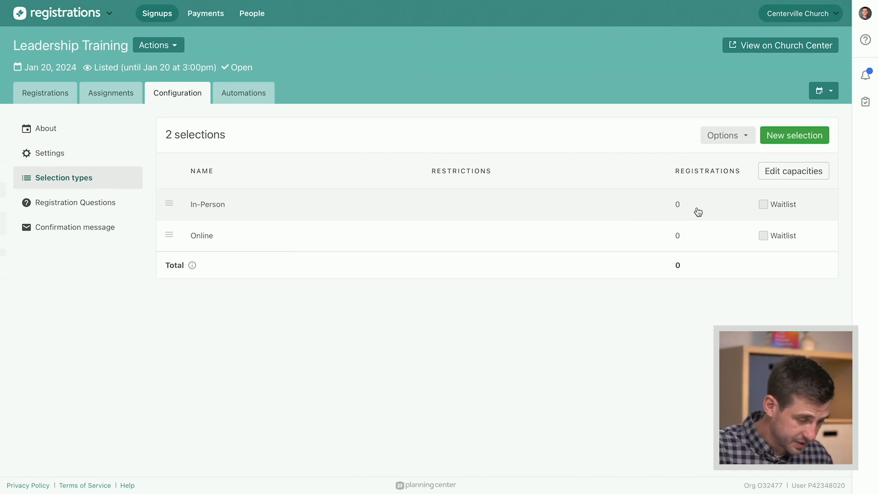
# Step: Set the In-Person selection capacity to 50, leaving Online unlimited
pyautogui.click(793, 171)
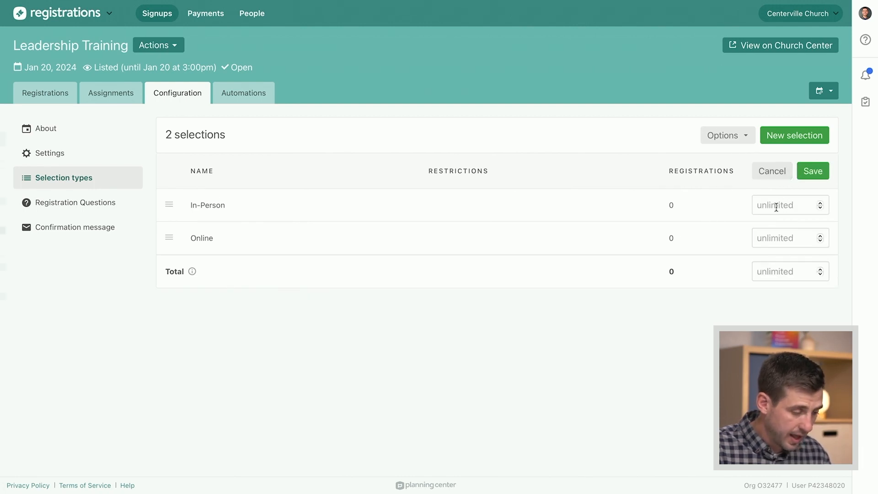
pyautogui.write('50')
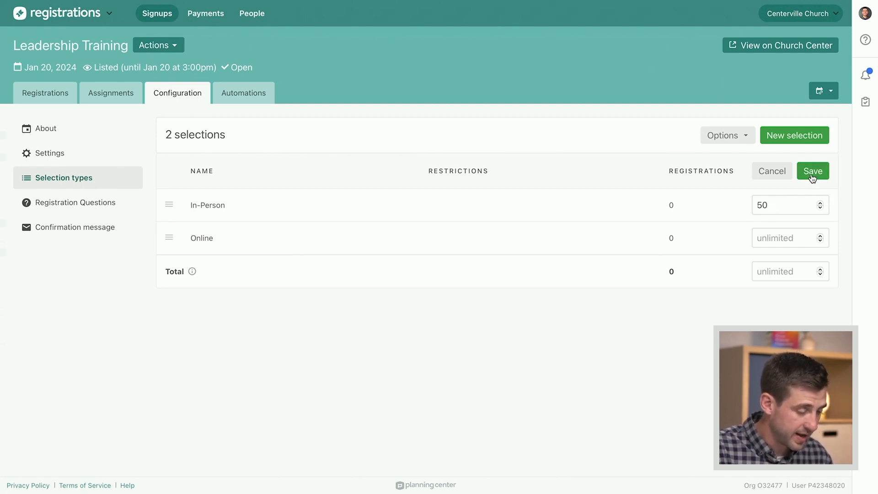
pyautogui.click(812, 171)
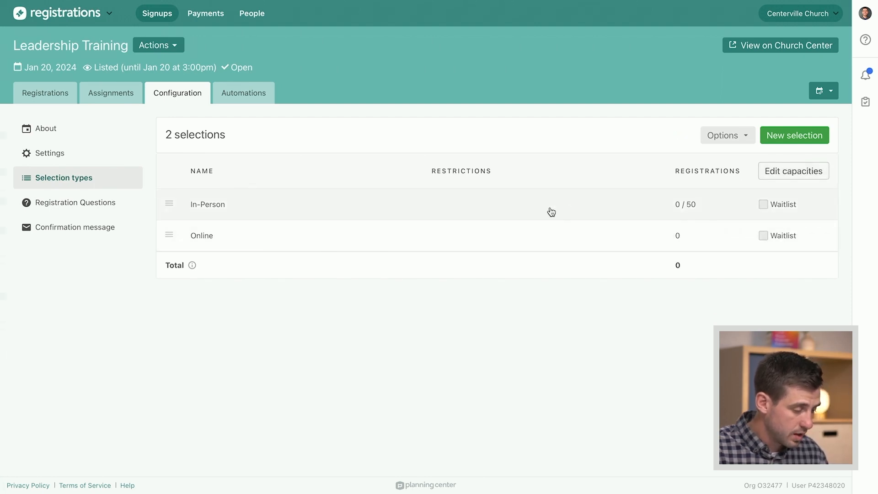
pyautogui.moveTo(269, 206)
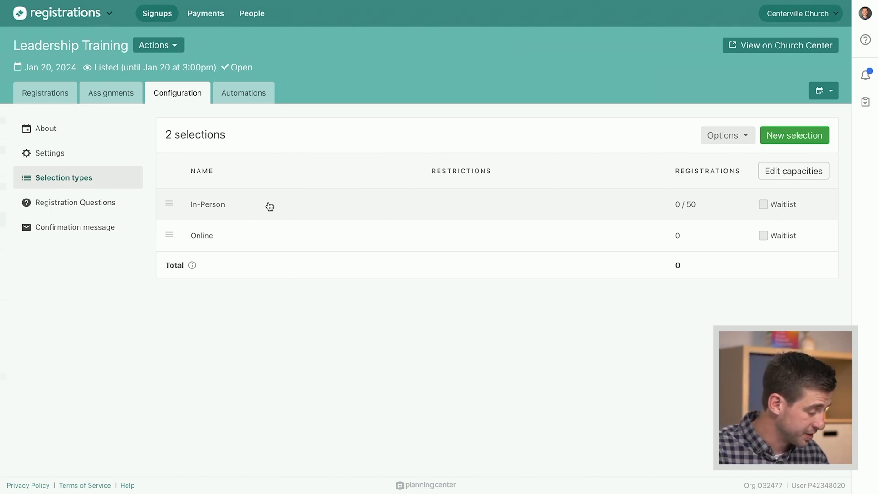
pyautogui.moveTo(125, 206)
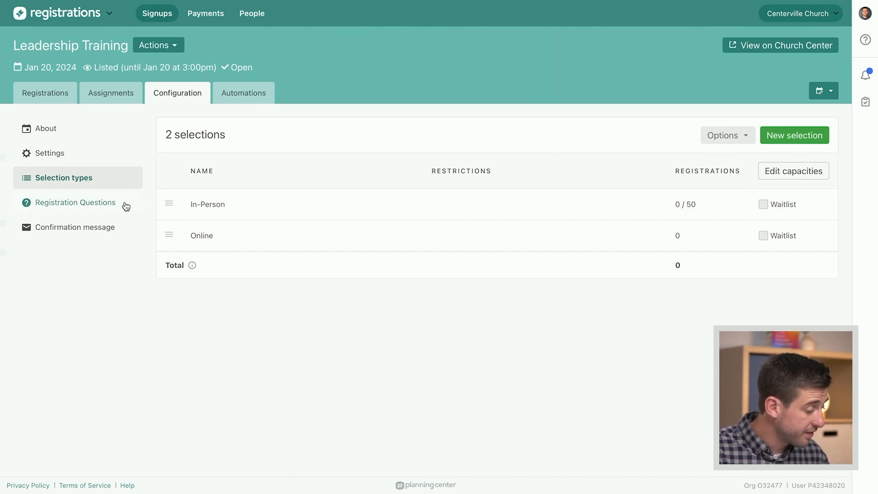
# Step: View the registration questions, then the Confirmation message settings
pyautogui.click(75, 202)
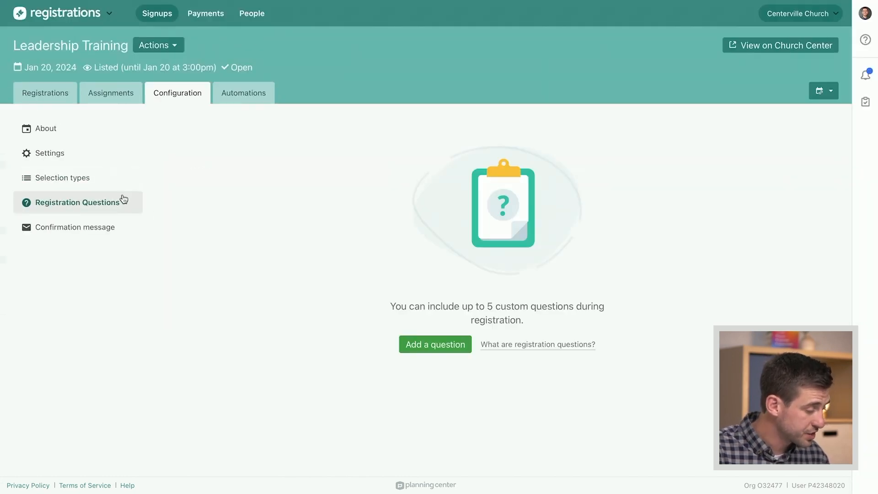
pyautogui.moveTo(296, 284)
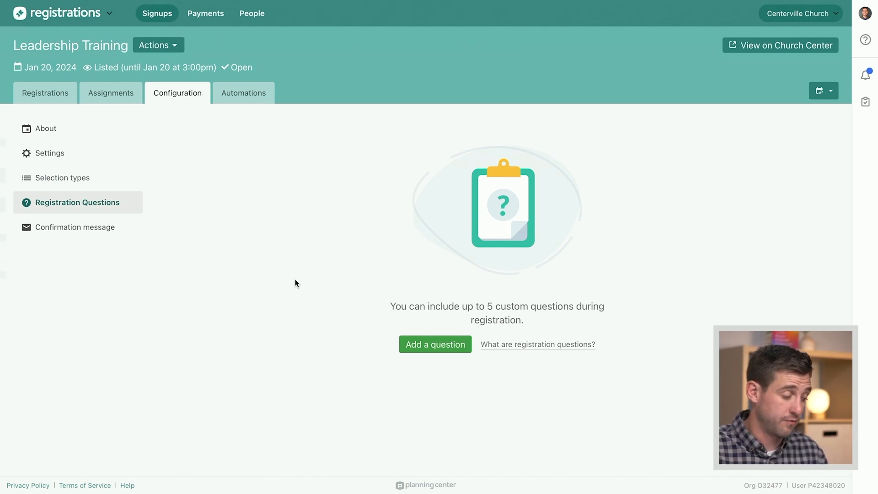
pyautogui.moveTo(405, 241)
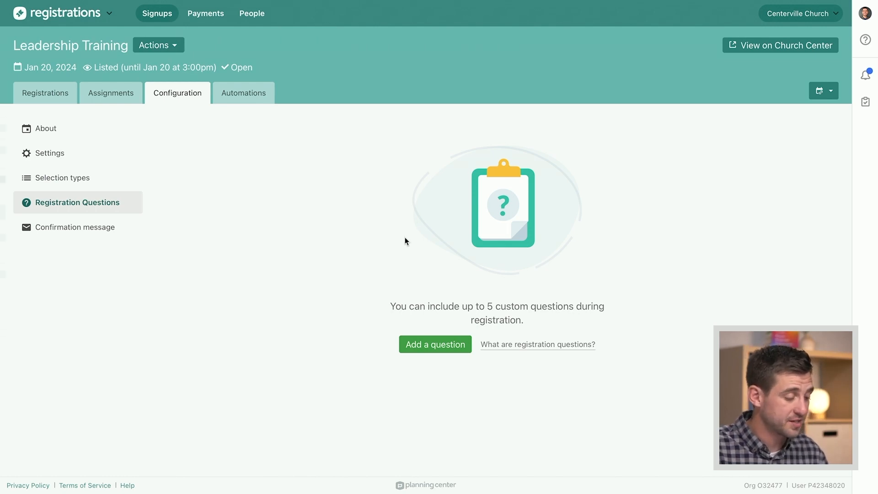
pyautogui.moveTo(161, 256)
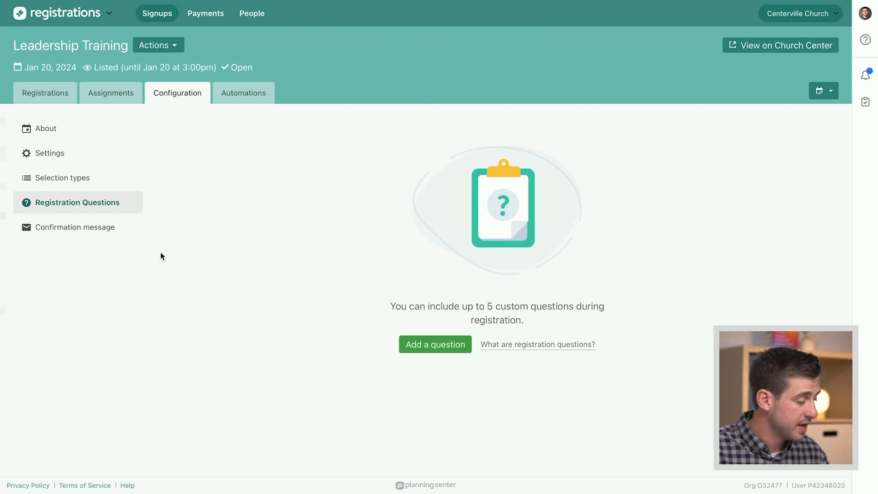
pyautogui.click(75, 227)
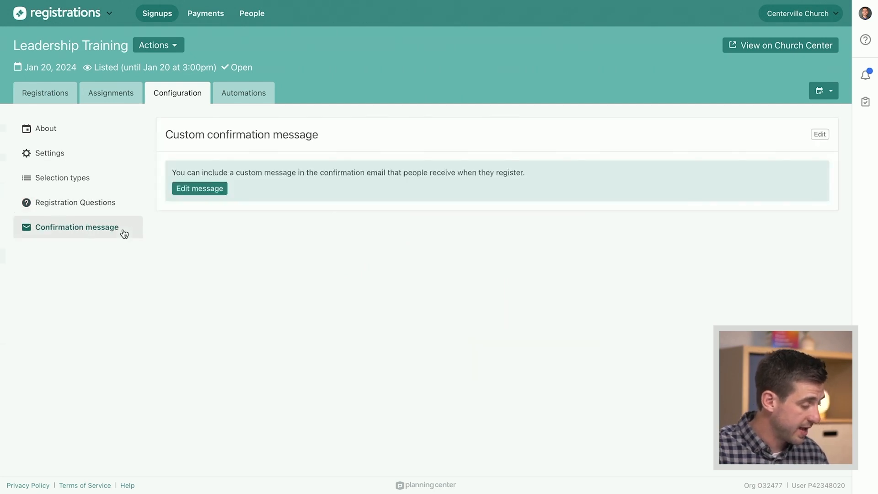
pyautogui.moveTo(244, 232)
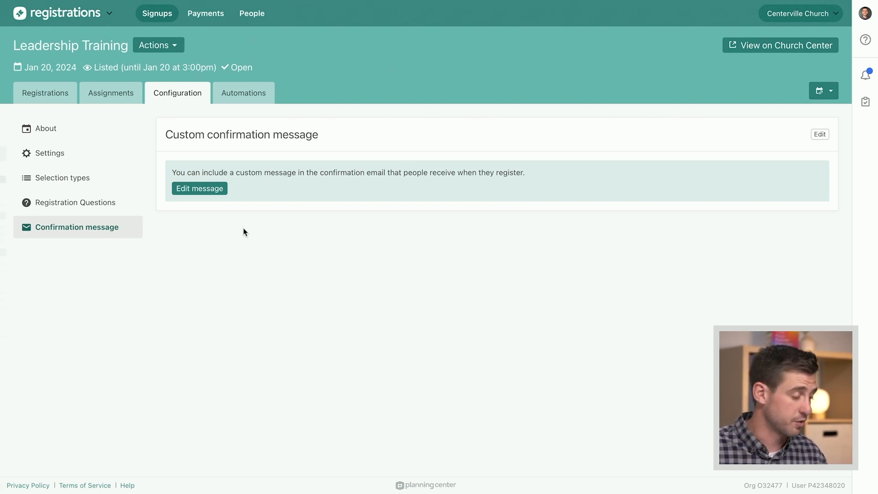
pyautogui.moveTo(196, 203)
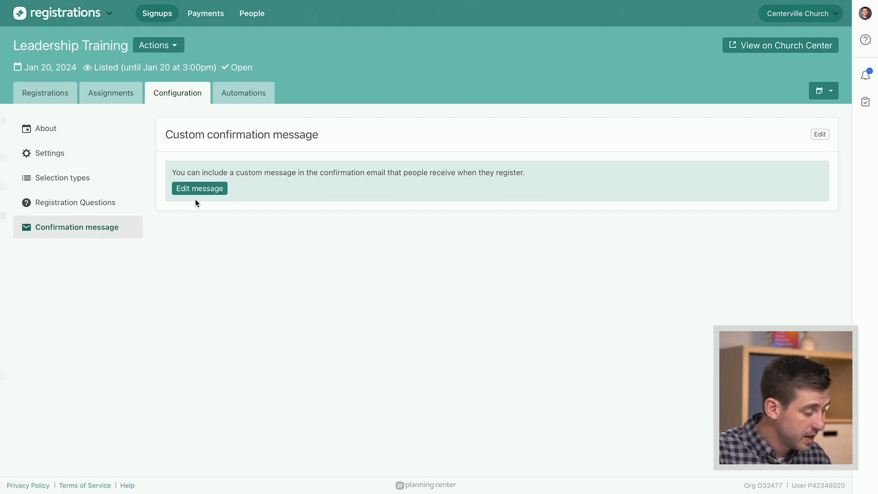
pyautogui.moveTo(155, 211)
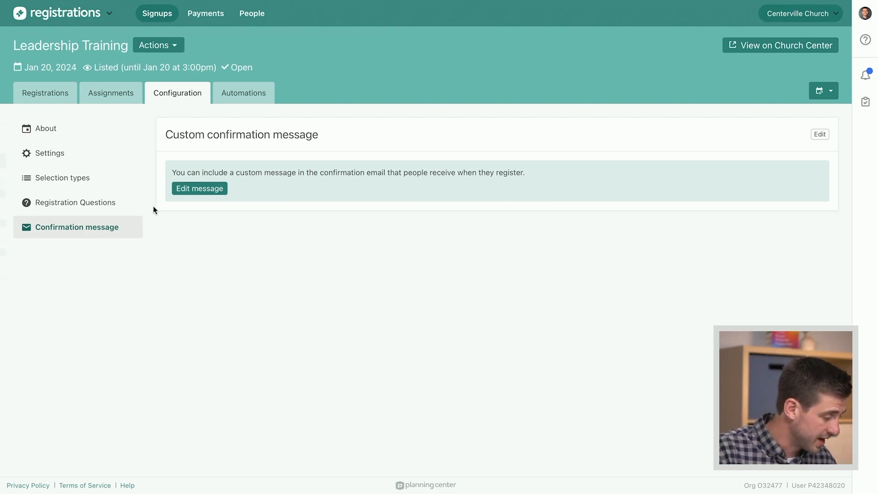
pyautogui.moveTo(141, 167)
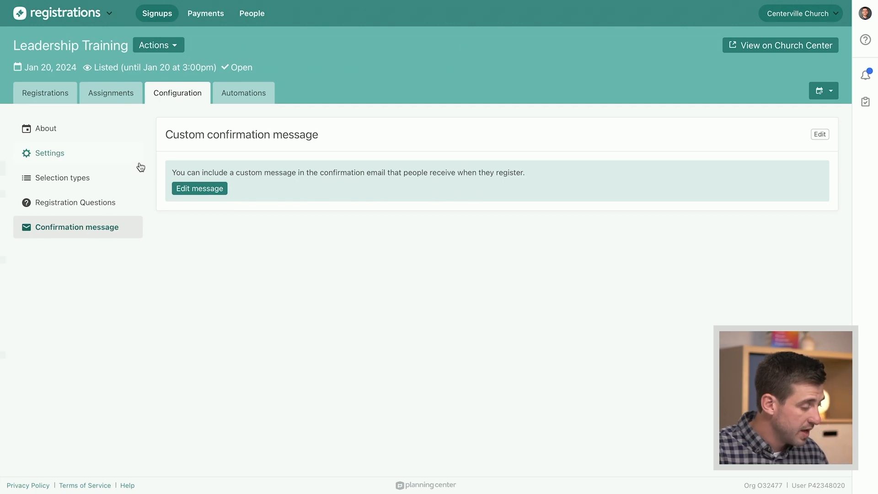
pyautogui.moveTo(136, 138)
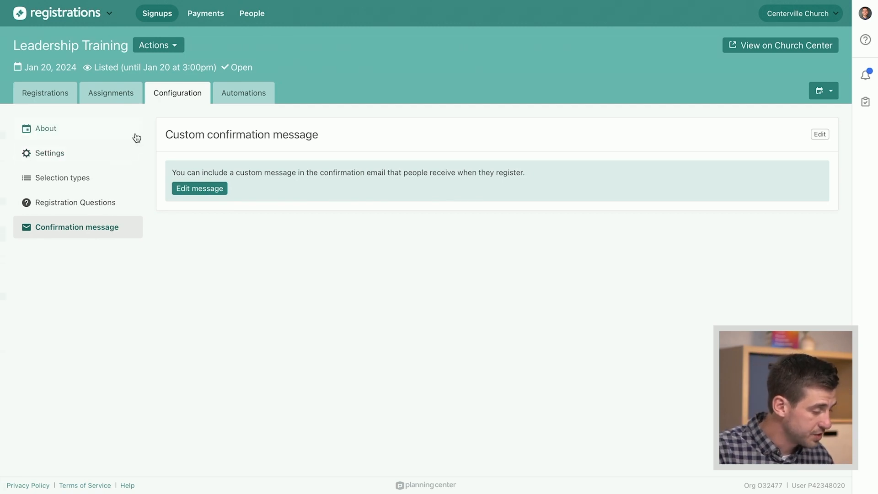
pyautogui.moveTo(235, 104)
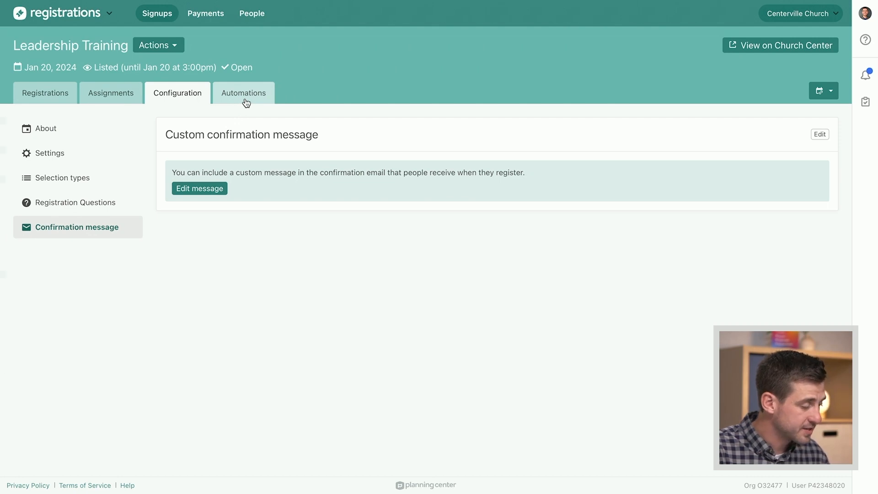
# Step: Start a new automation and check which apps it could act in
pyautogui.click(243, 93)
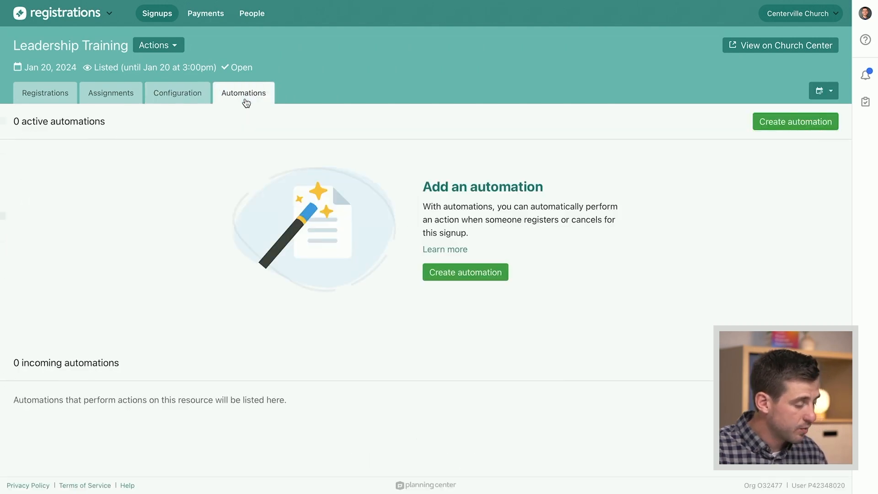
pyautogui.moveTo(365, 230)
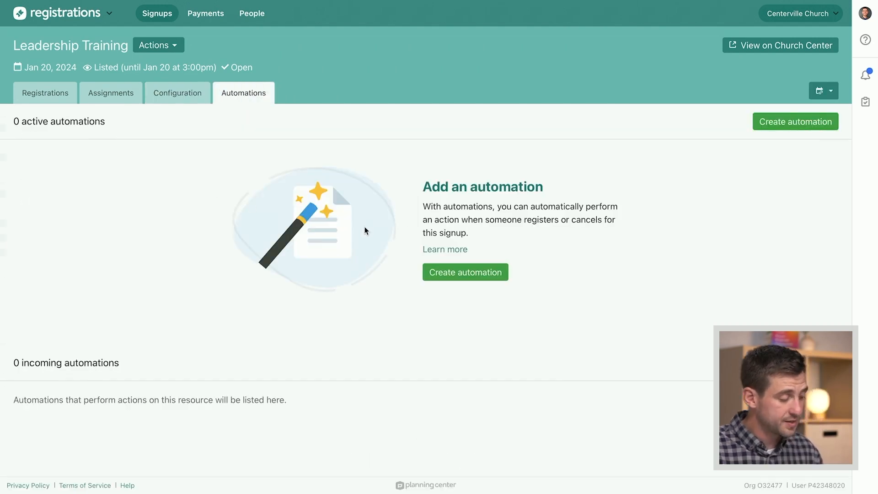
pyautogui.moveTo(355, 234)
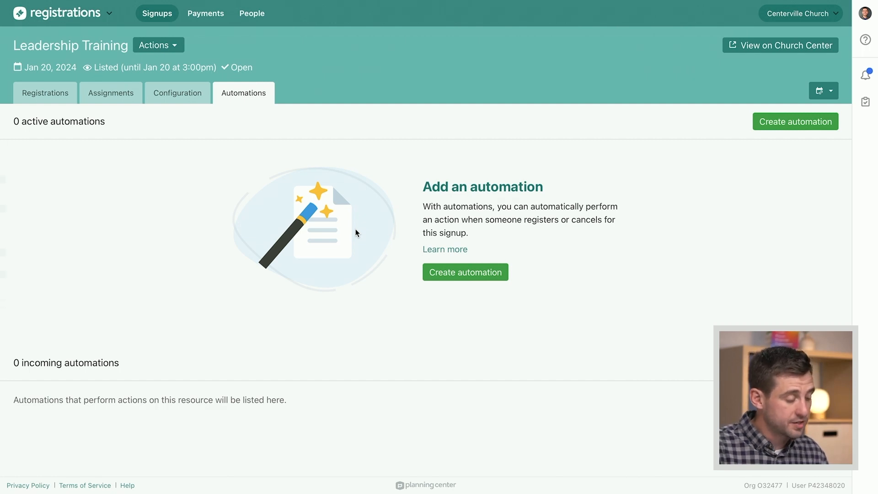
pyautogui.moveTo(465, 273)
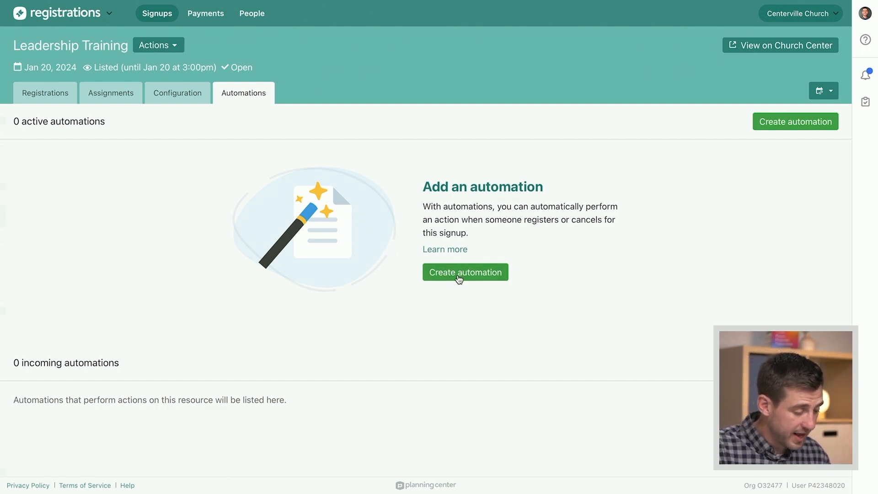
pyautogui.click(465, 273)
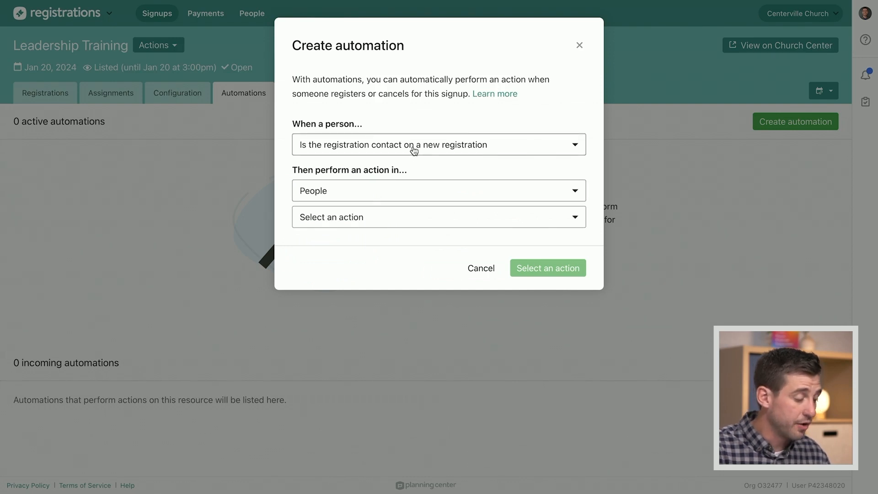
pyautogui.click(438, 190)
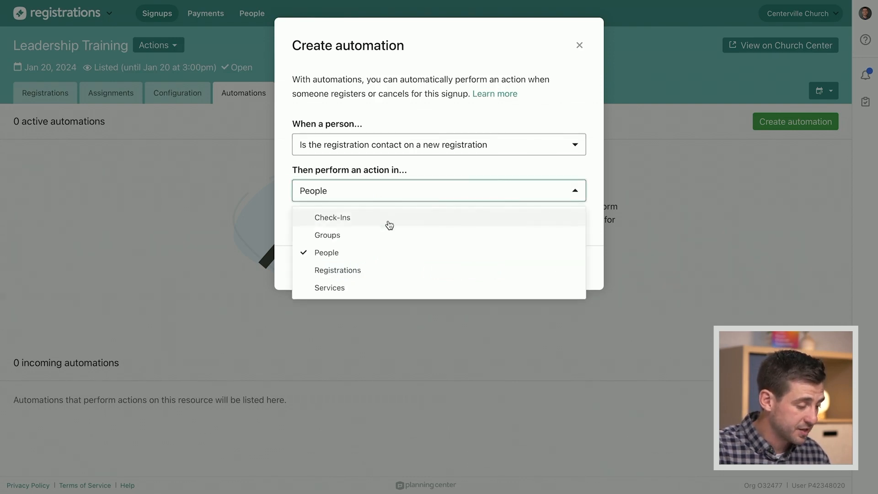
pyautogui.click(326, 252)
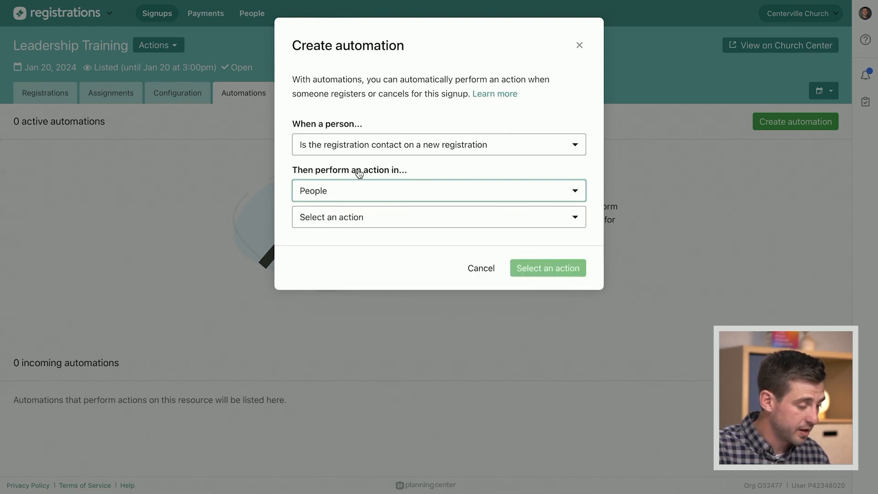
# Step: Review the app list again keeping People, then cancel the automation
pyautogui.click(438, 190)
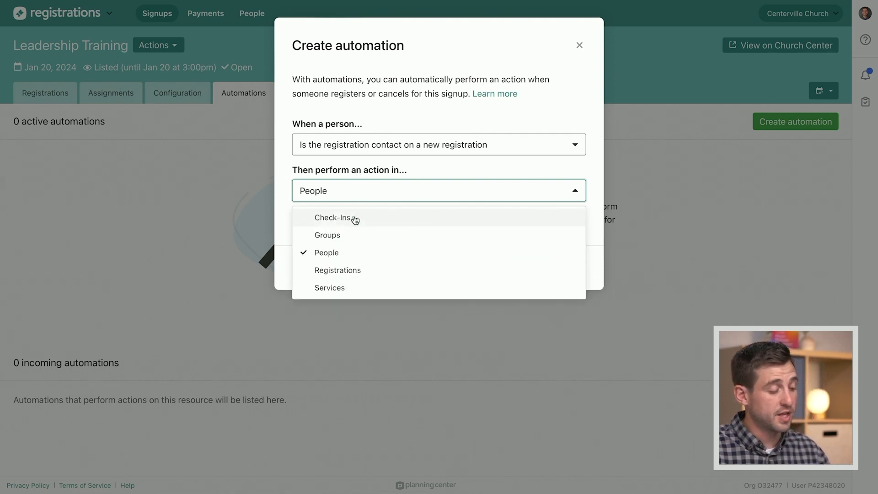
pyautogui.moveTo(366, 231)
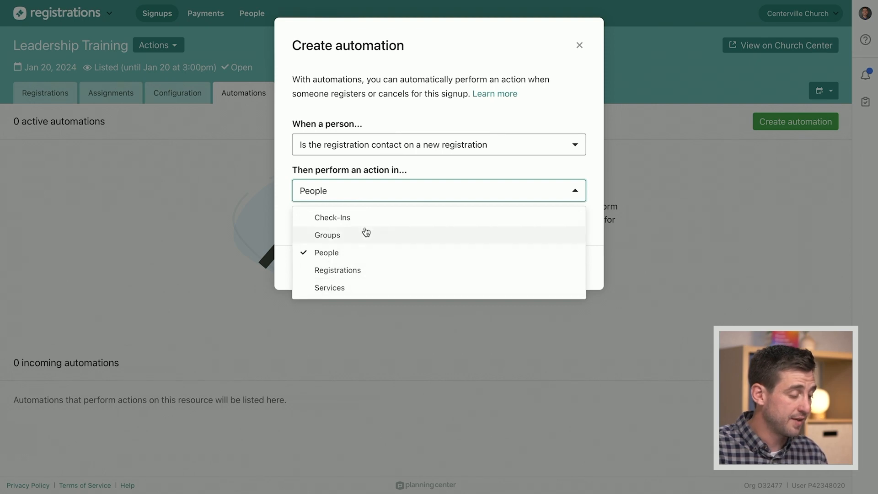
pyautogui.moveTo(357, 295)
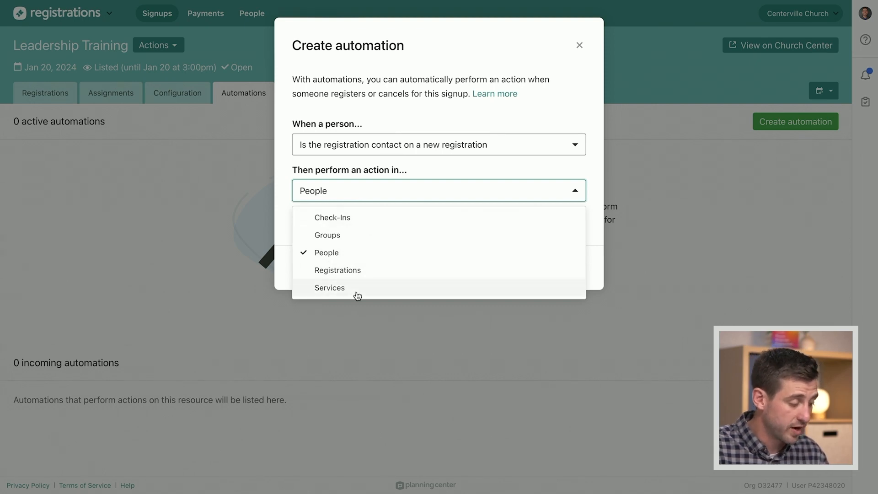
pyautogui.moveTo(365, 217)
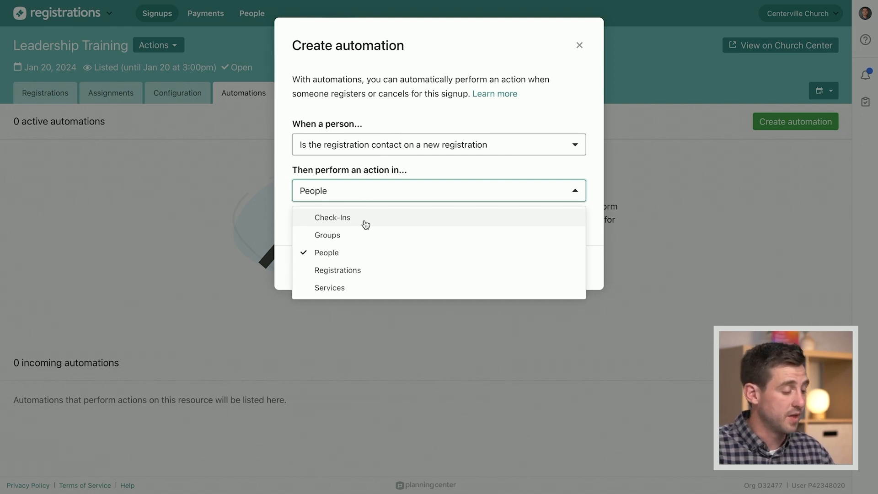
pyautogui.moveTo(281, 188)
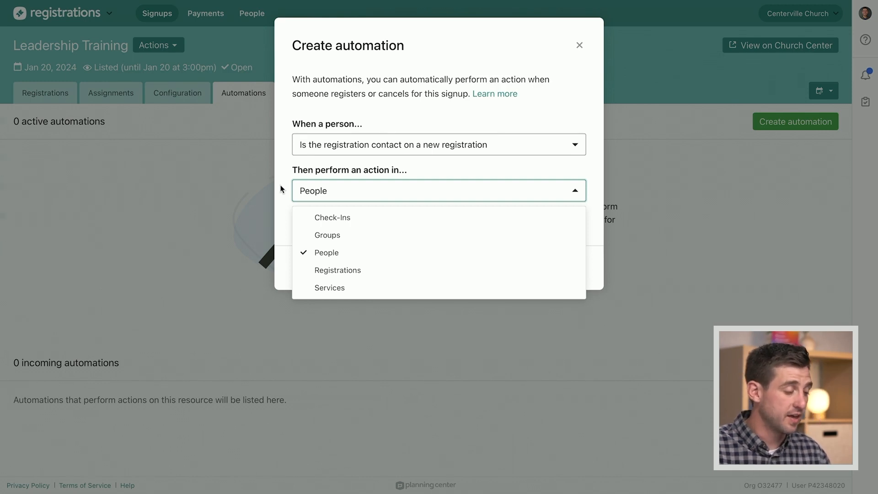
pyautogui.click(326, 252)
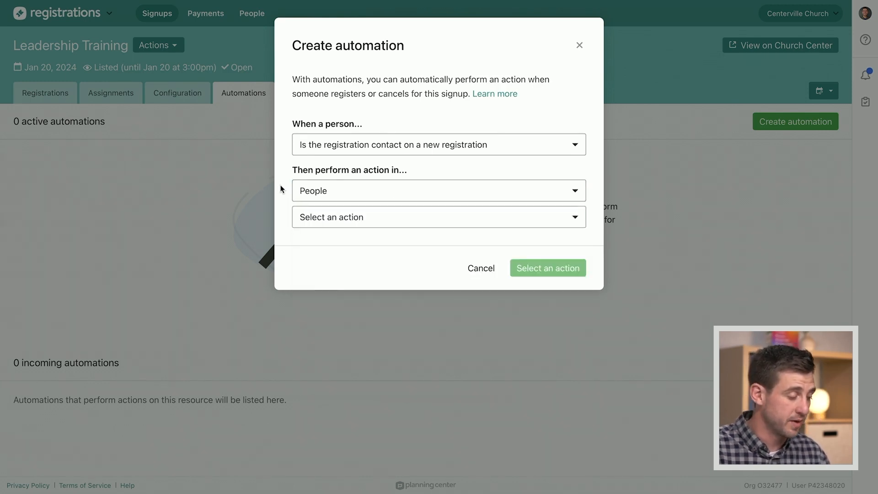
pyautogui.moveTo(365, 195)
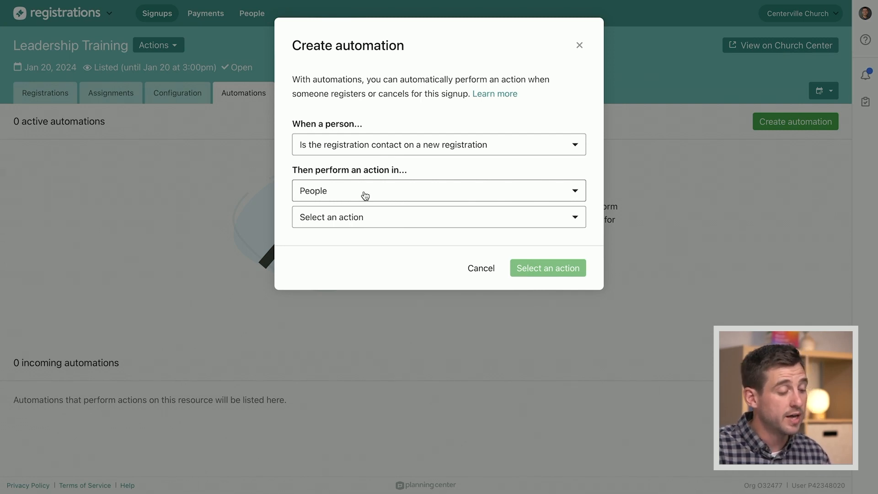
pyautogui.moveTo(447, 248)
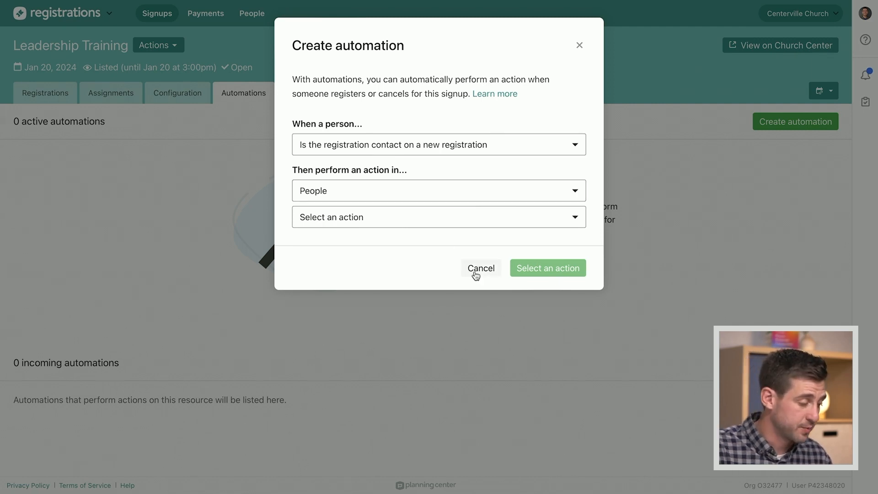
pyautogui.click(480, 268)
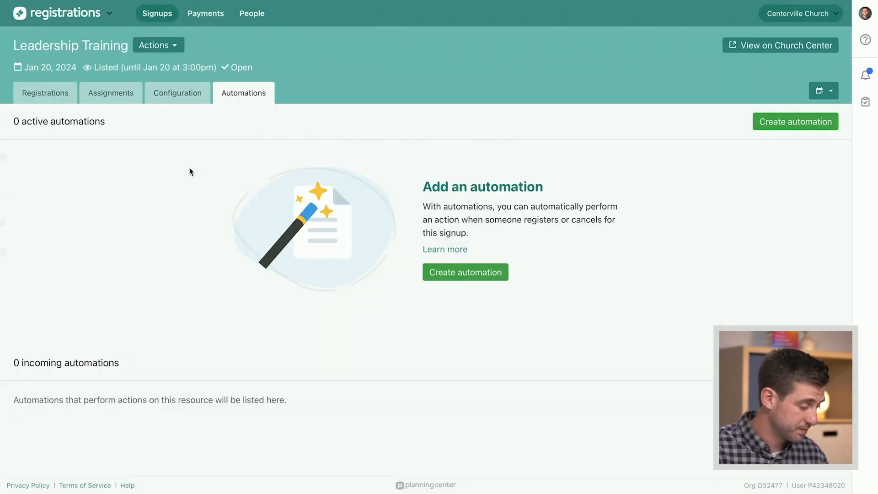
pyautogui.moveTo(177, 96)
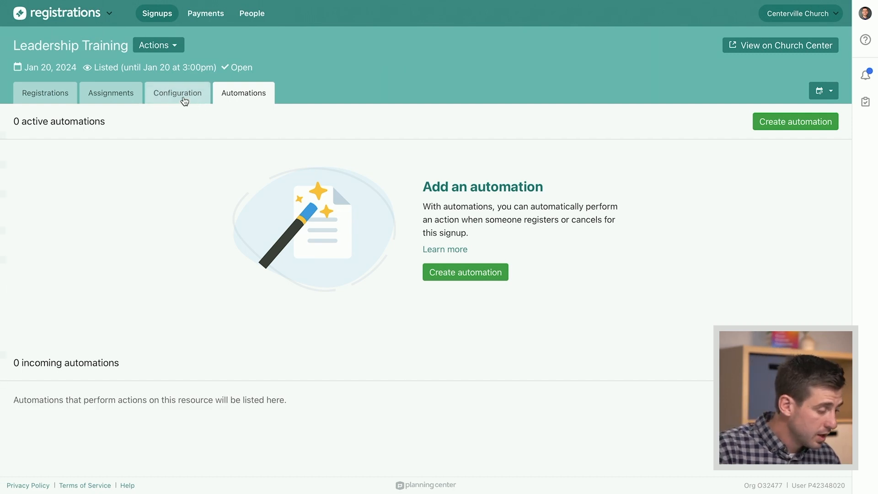
# Step: Return to the Configuration About section showing the Scrabble image and Jan 20, 2024 date
pyautogui.click(177, 92)
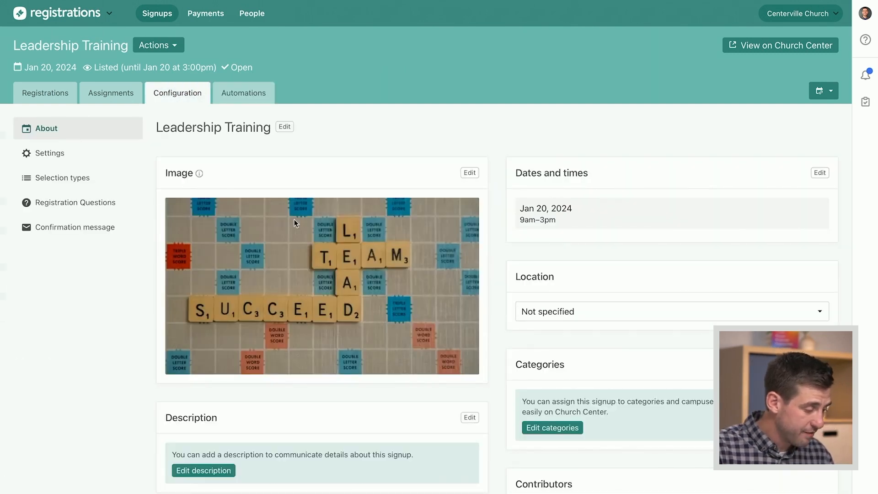
pyautogui.moveTo(200, 150)
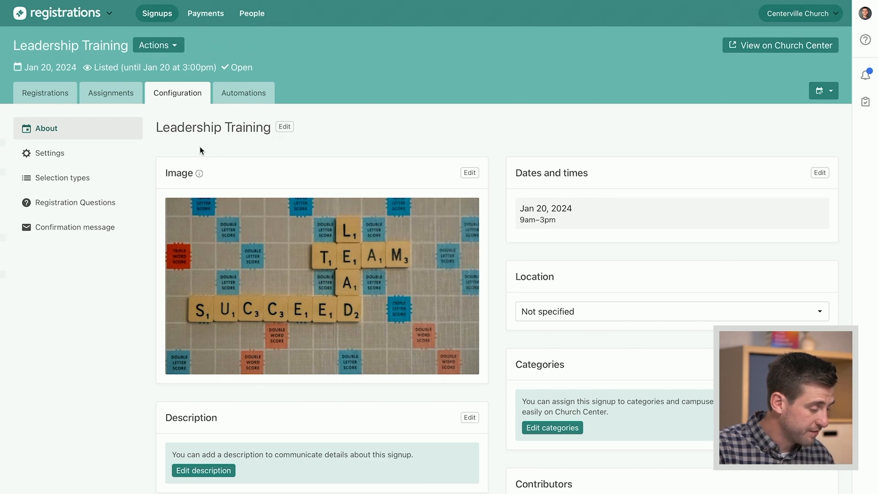
pyautogui.moveTo(495, 173)
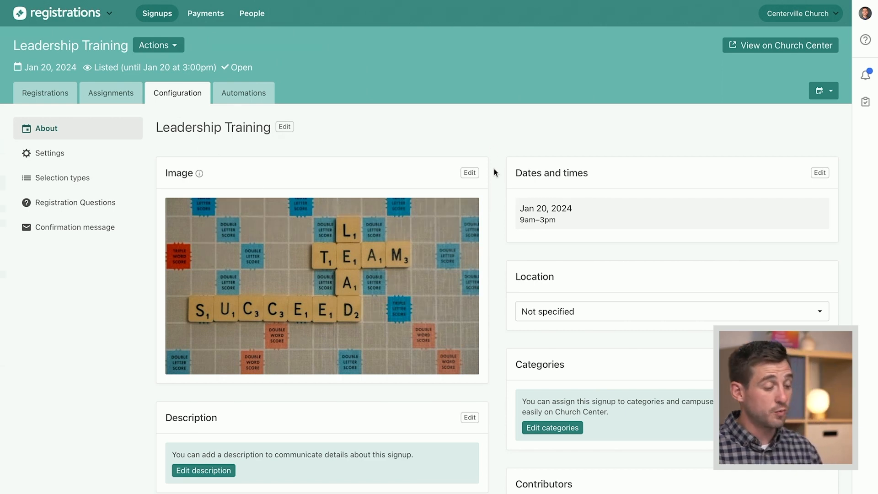